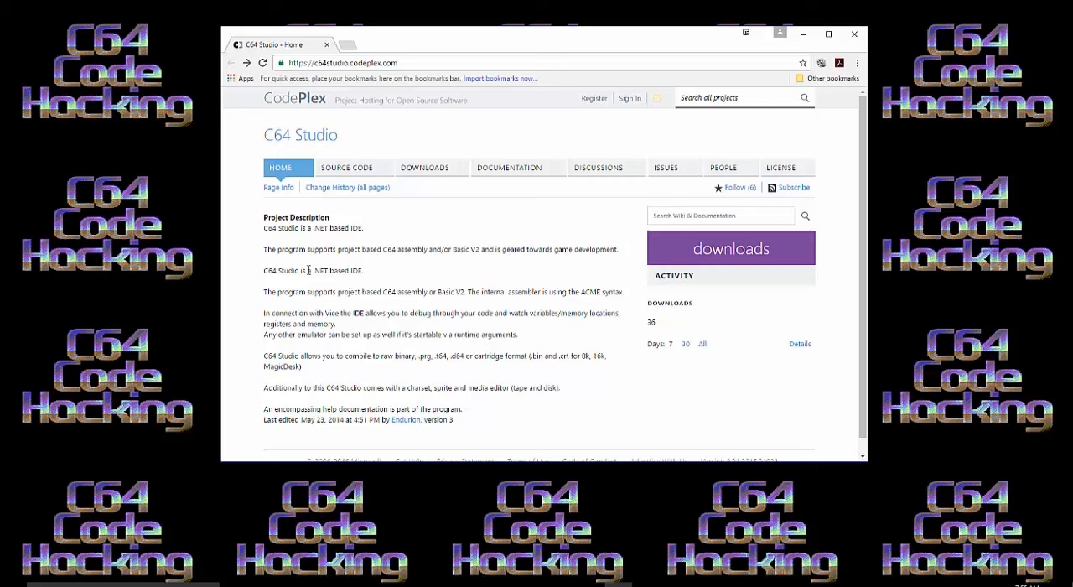
mouse_move(476, 332)
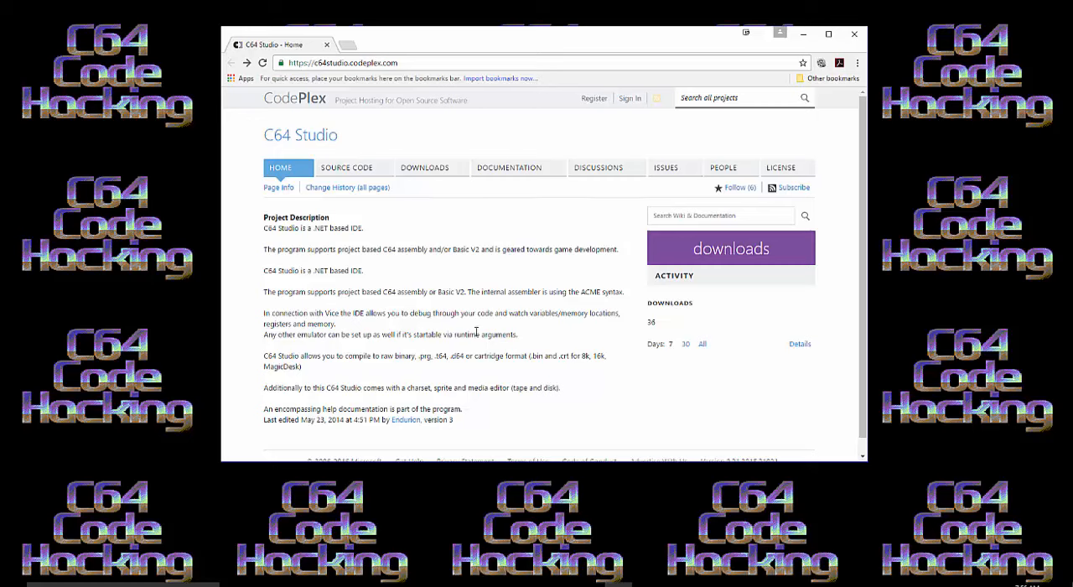
mouse_move(342, 139)
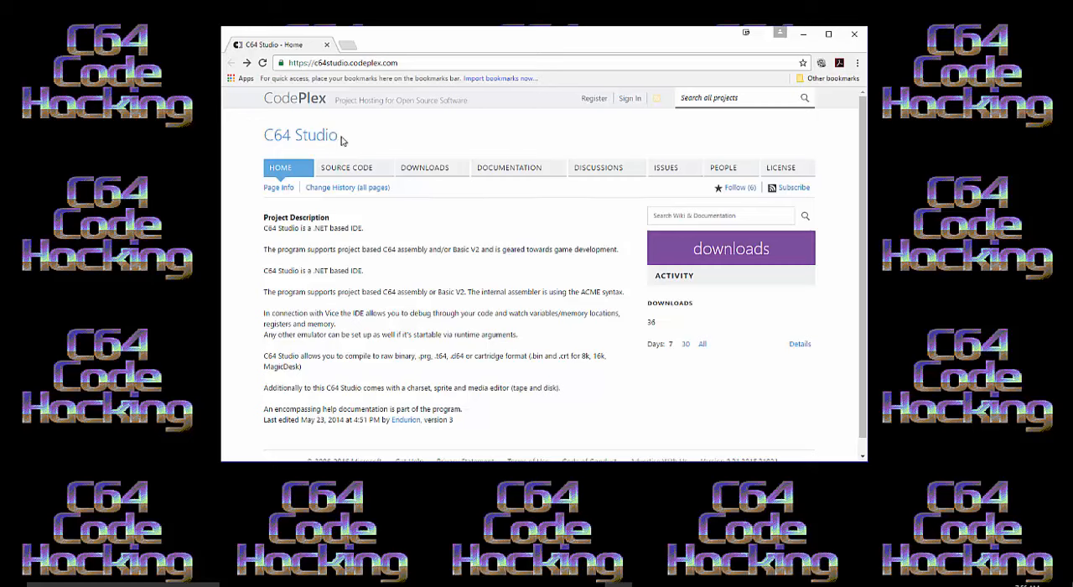
mouse_move(730, 248)
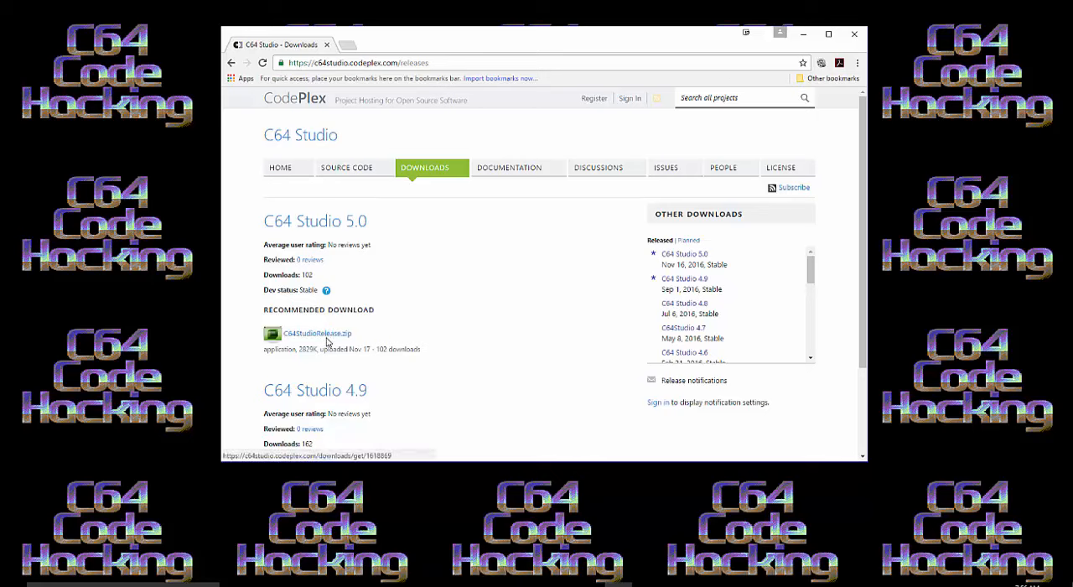
mouse_move(456, 358)
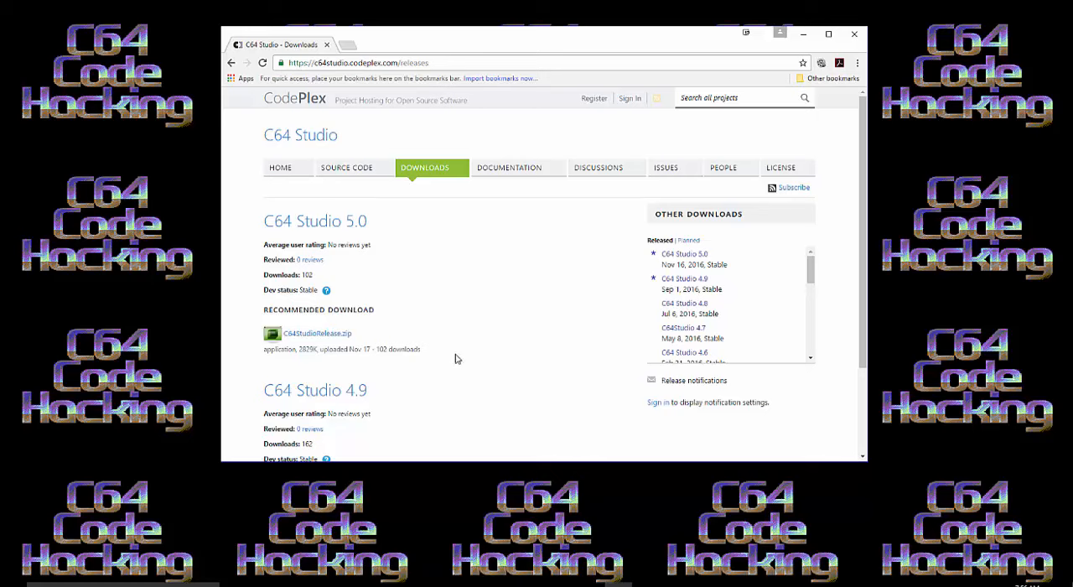
mouse_move(446, 315)
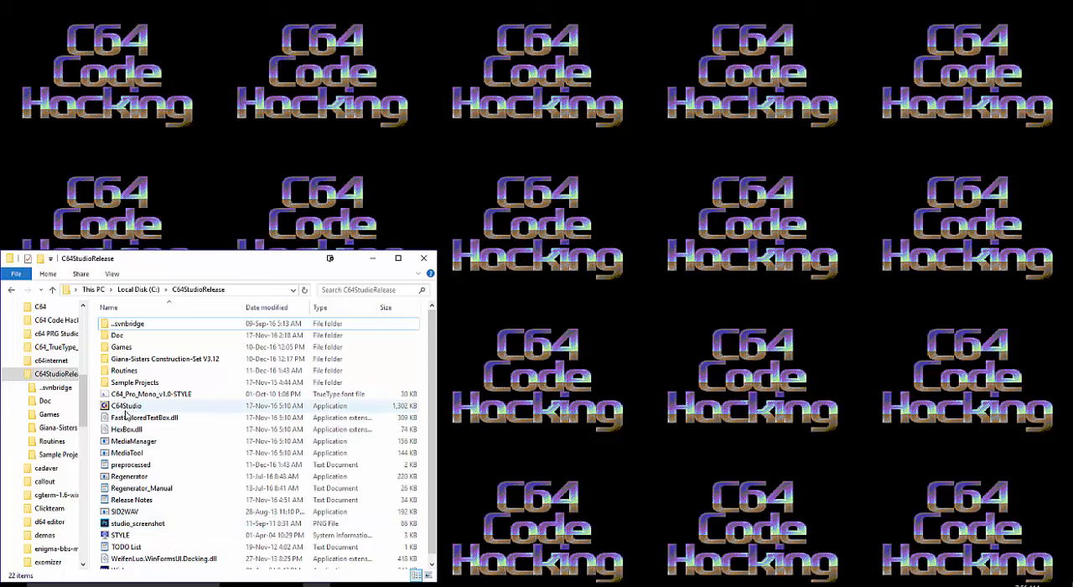
Launch the C64Studio application from the C:\C64StudioRelease folder
left_click(124, 405)
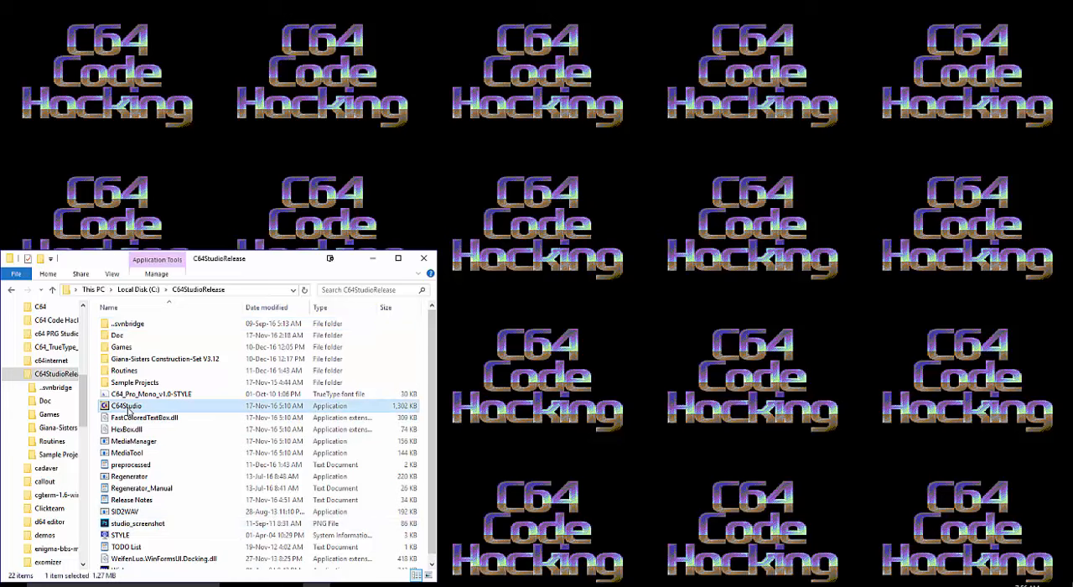
double_click(124, 404)
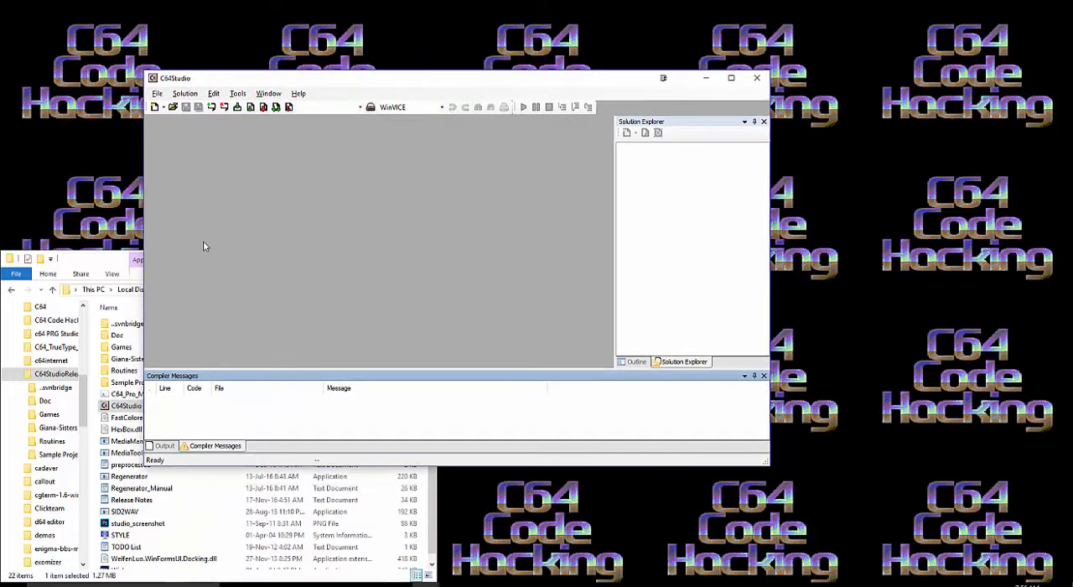
mouse_move(207, 252)
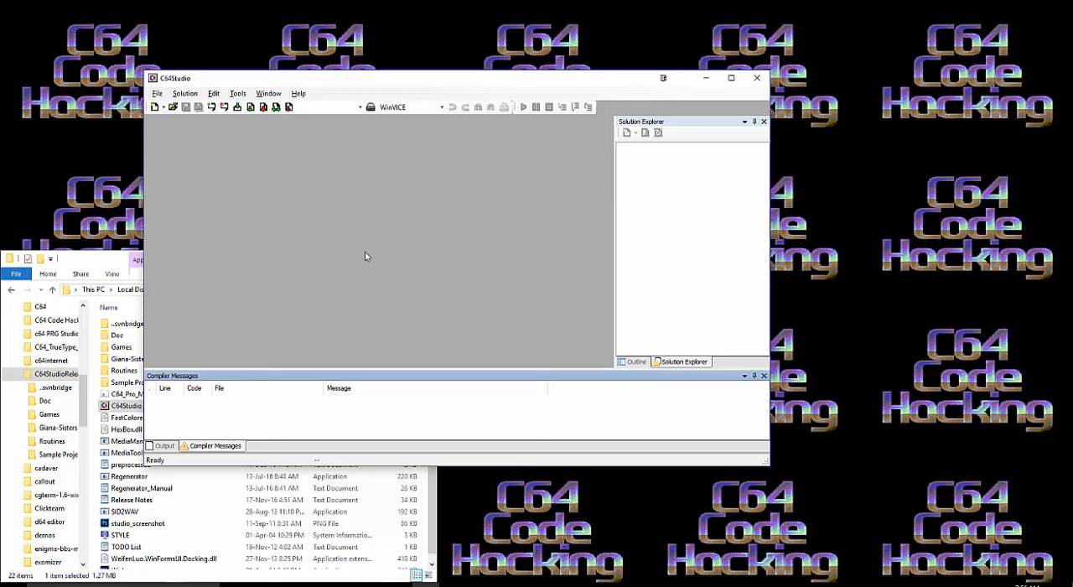
mouse_move(372, 278)
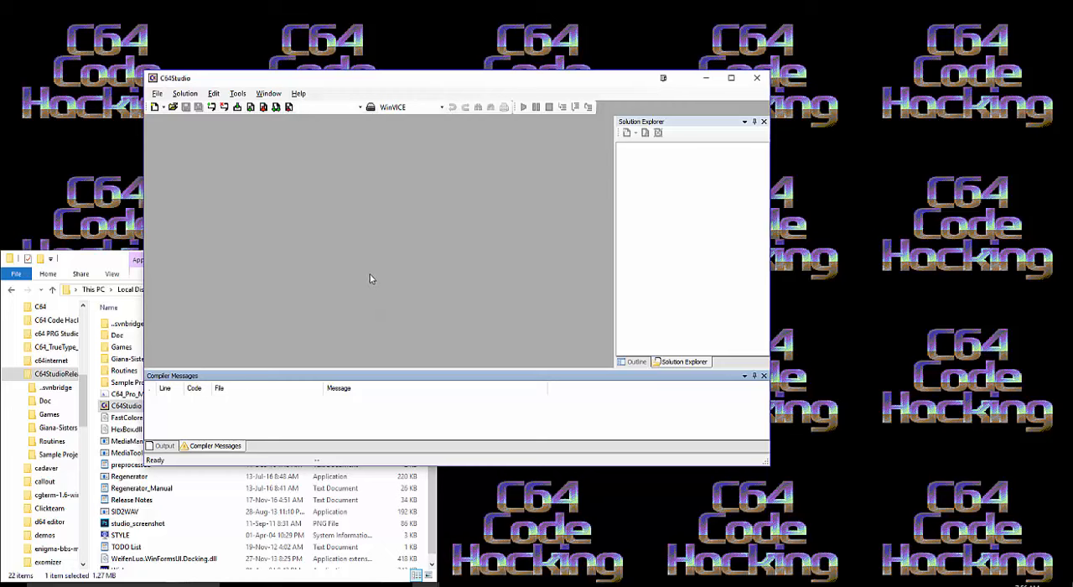
mouse_move(366, 280)
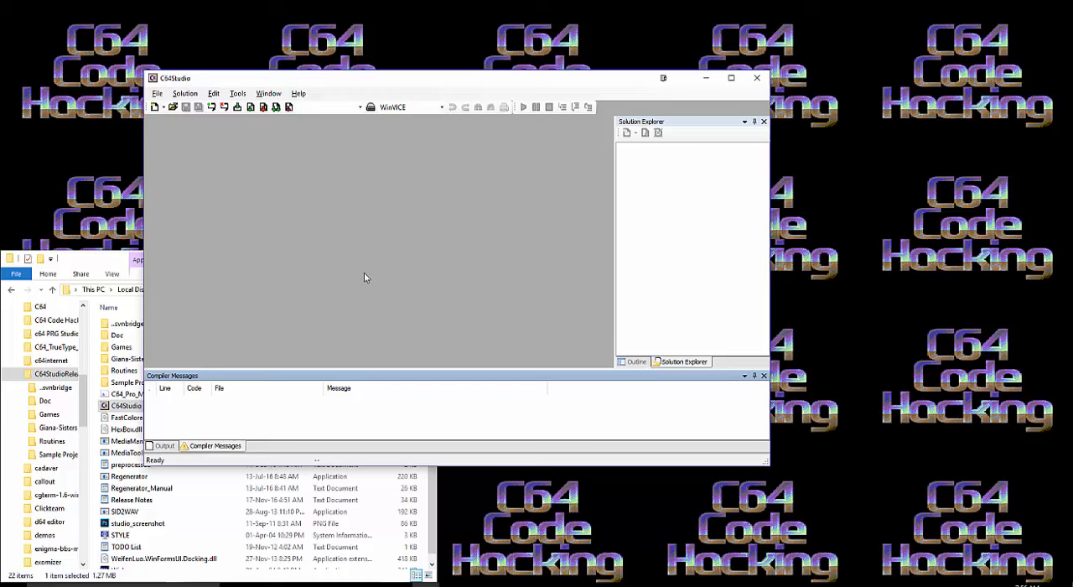
mouse_move(362, 285)
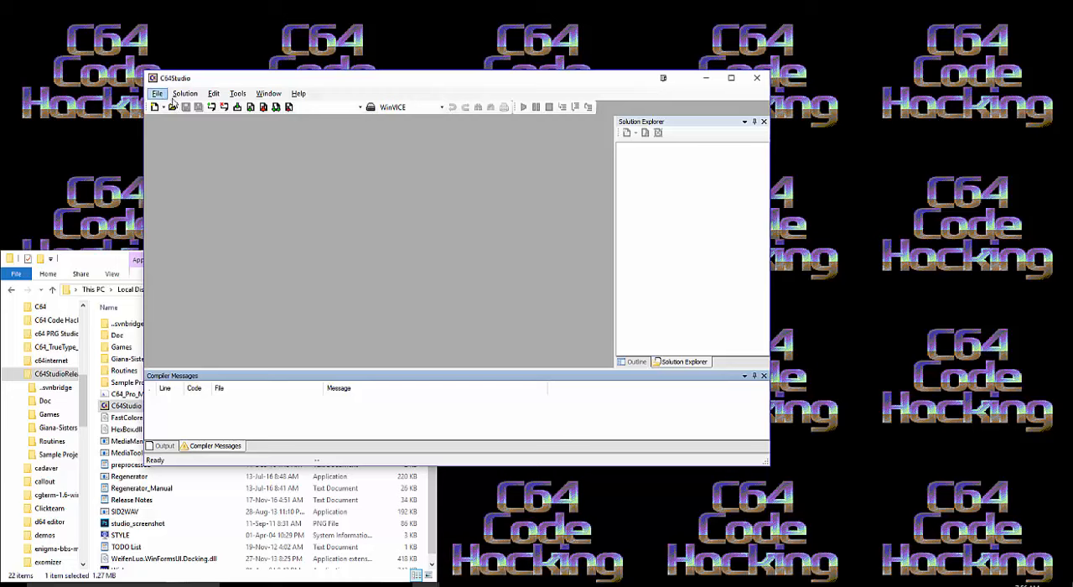
Show the Calculator panel and the Charset Editor from the Window menu
left_click(268, 92)
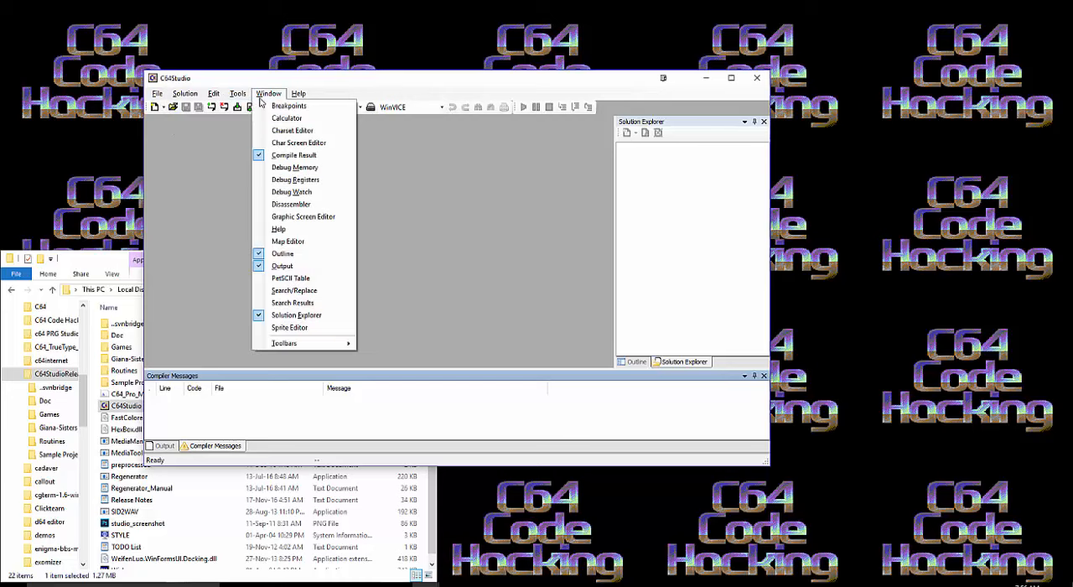
mouse_move(286, 118)
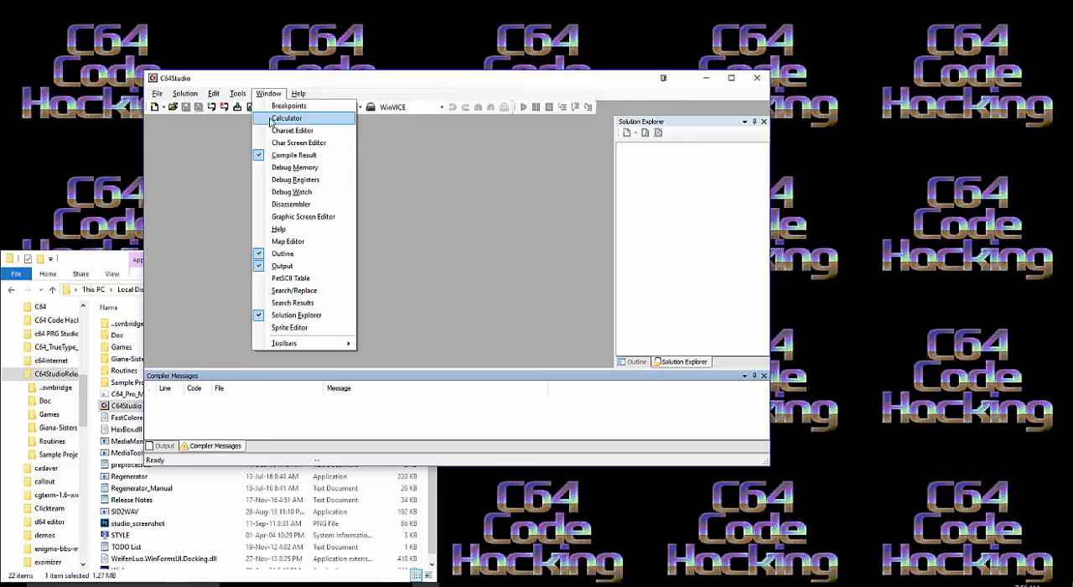
left_click(287, 117)
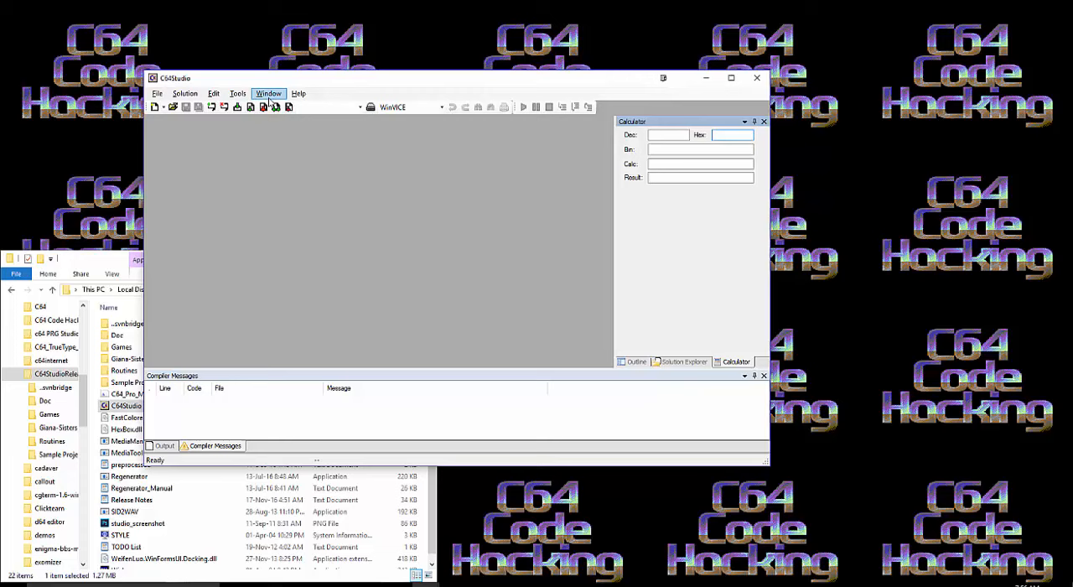
left_click(269, 92)
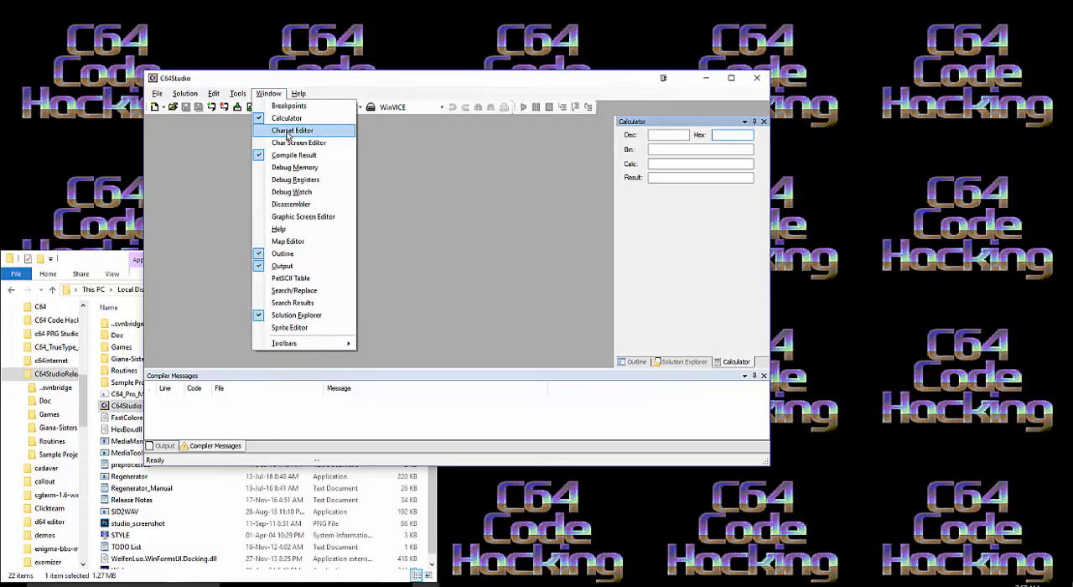
left_click(291, 131)
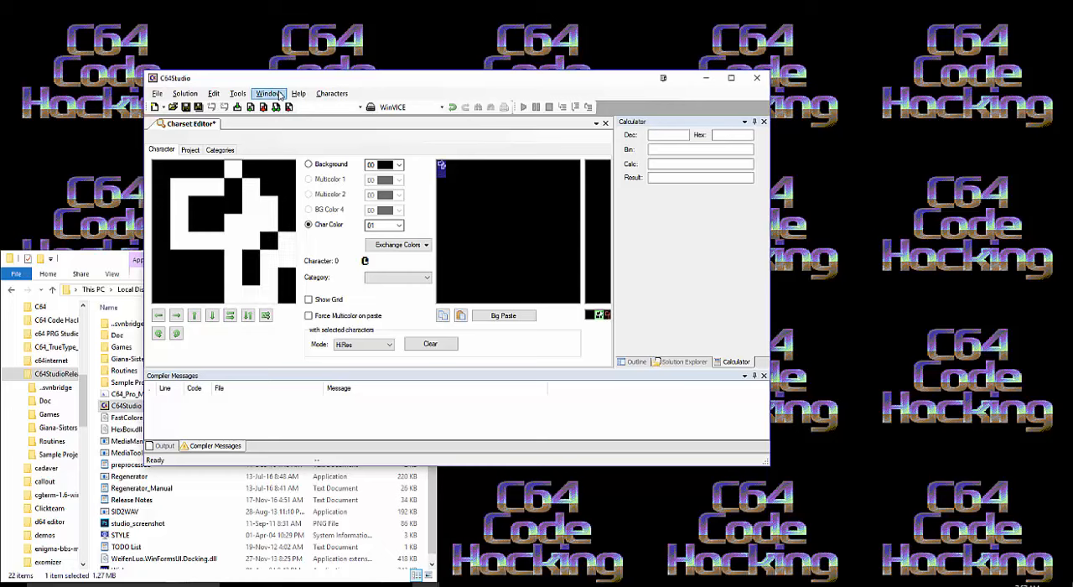
Show the Text Screen Editor from the Window menu, next to the Charset Editor
left_click(268, 93)
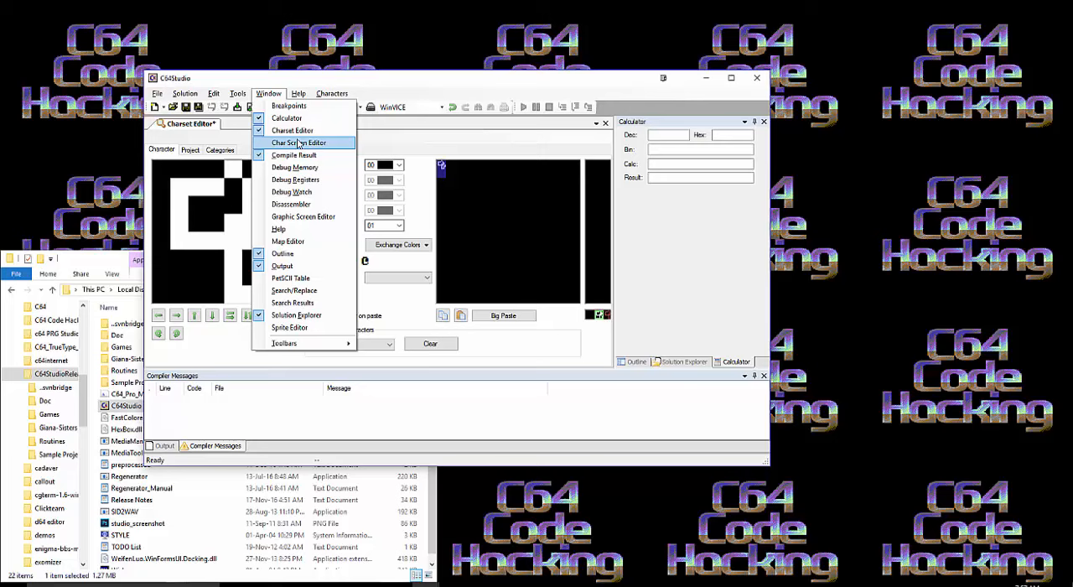
left_click(298, 141)
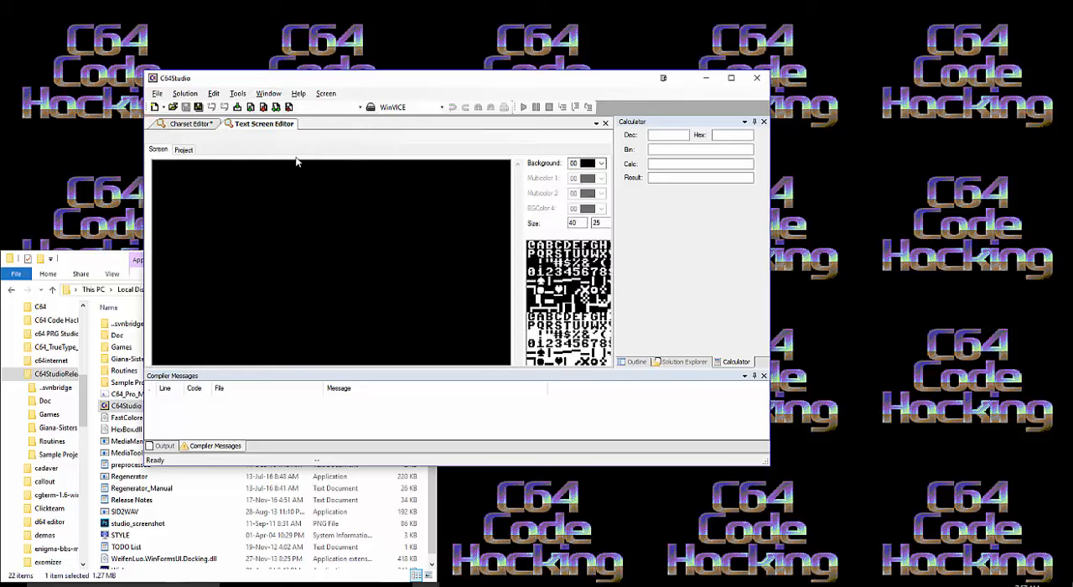
left_click(269, 92)
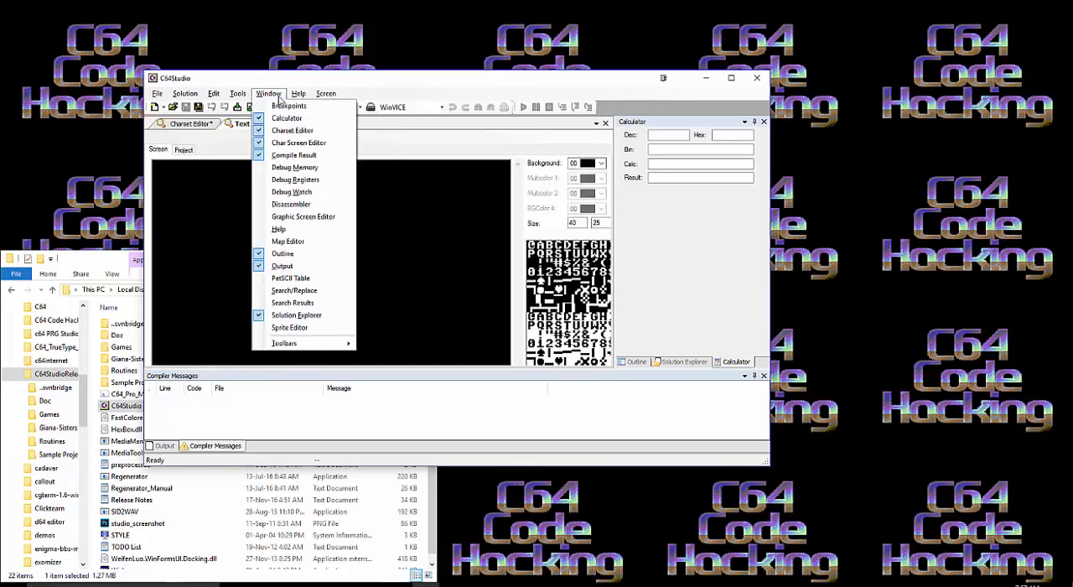
mouse_move(293, 167)
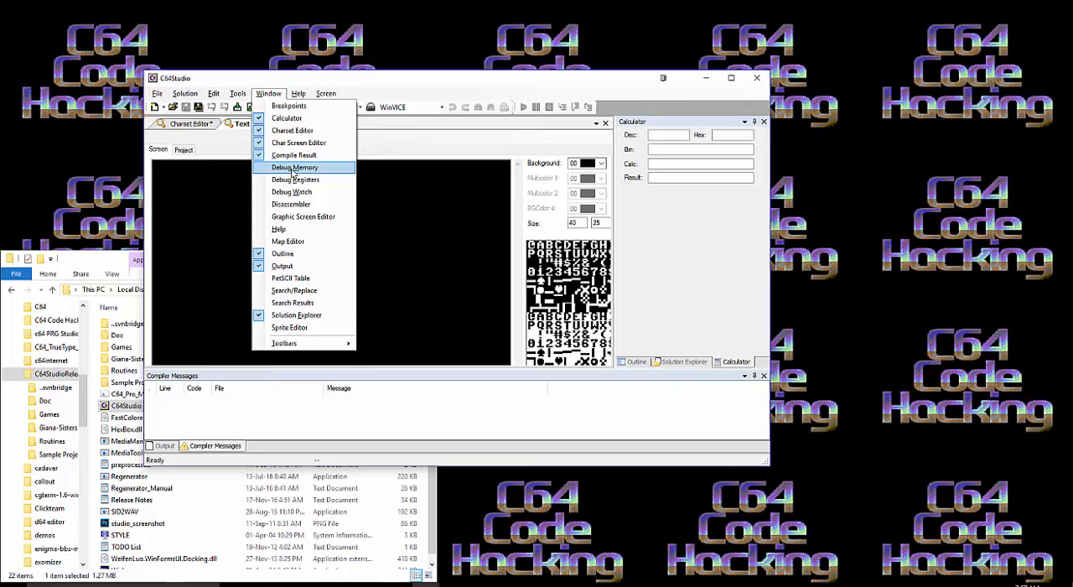
mouse_move(292, 204)
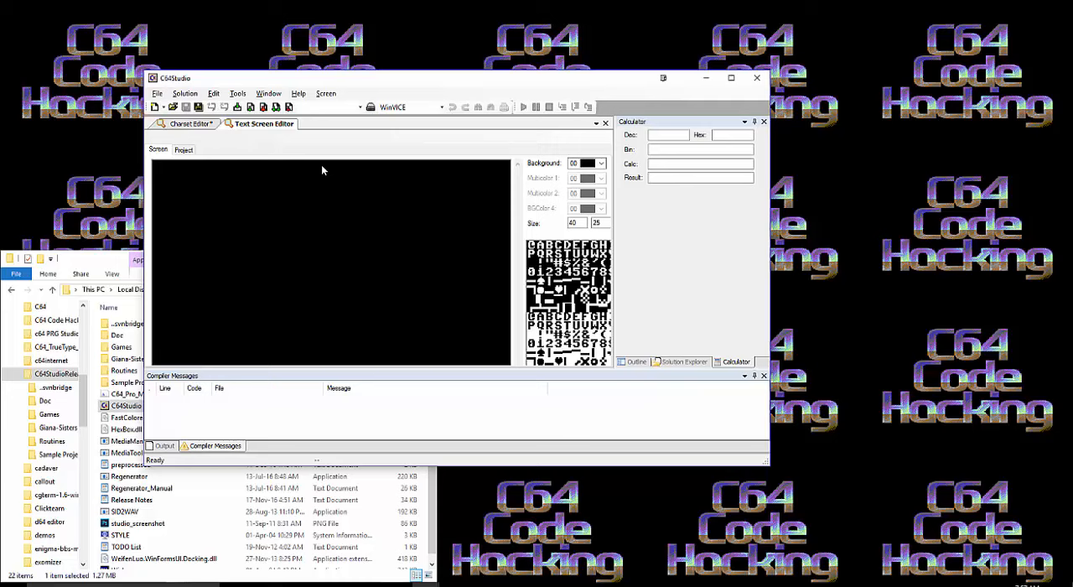
mouse_move(310, 141)
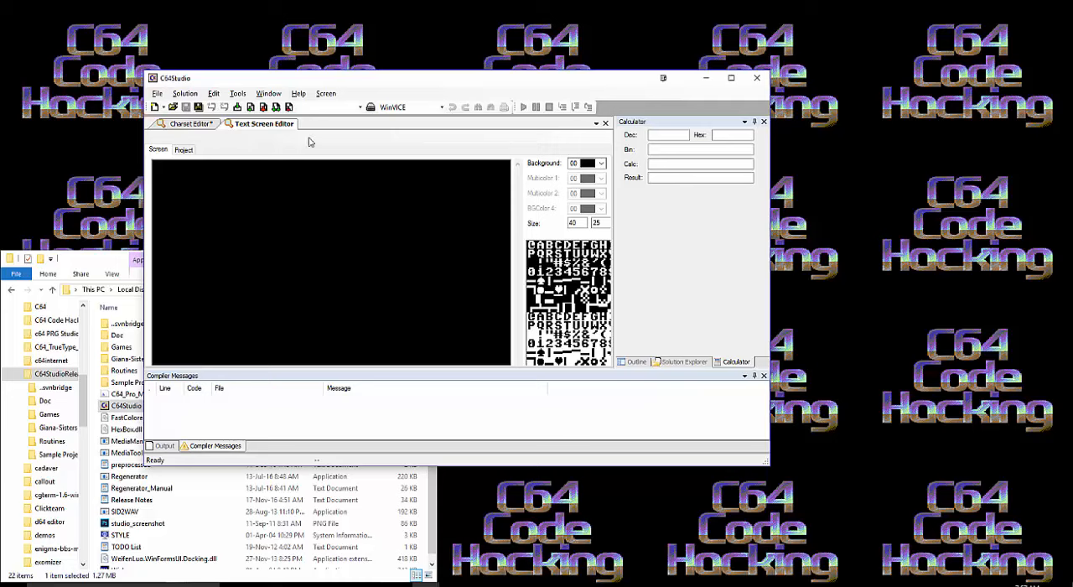
mouse_move(336, 174)
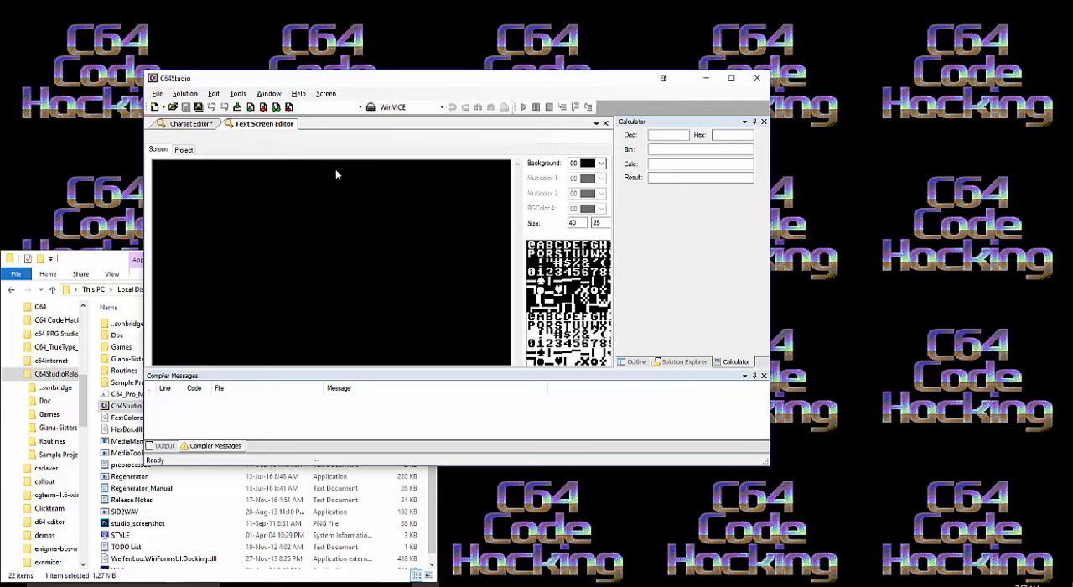
mouse_move(335, 220)
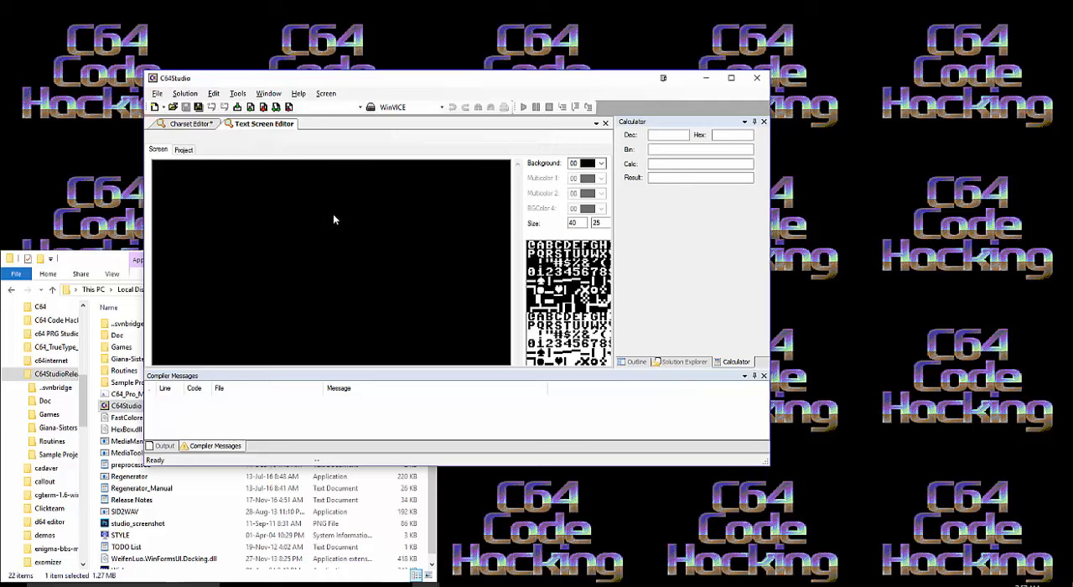
mouse_move(305, 123)
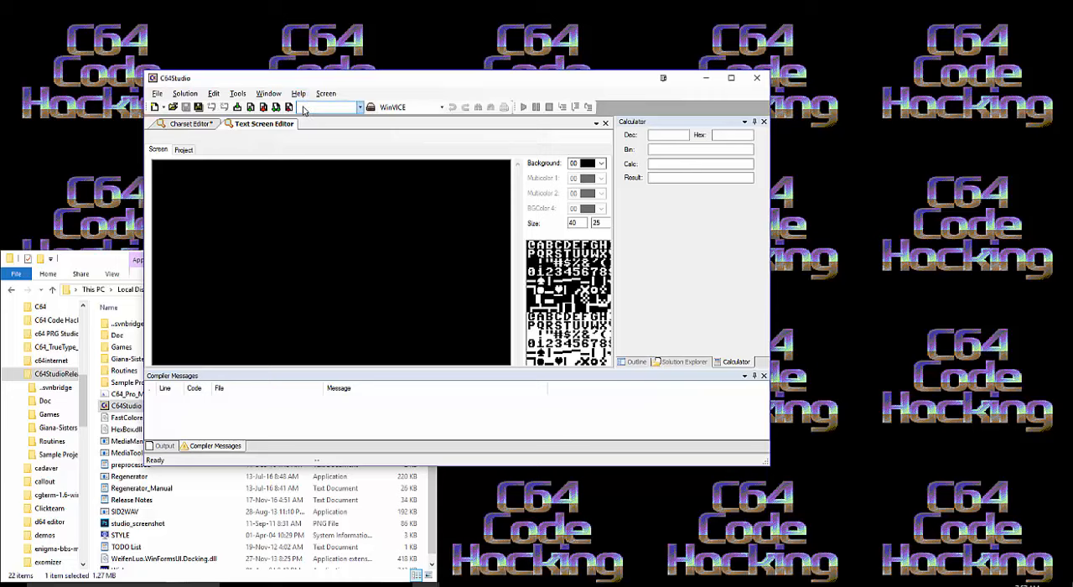
Show the Graphic Screen Editor and flip between it and the Text Screen Editor tabs
left_click(268, 92)
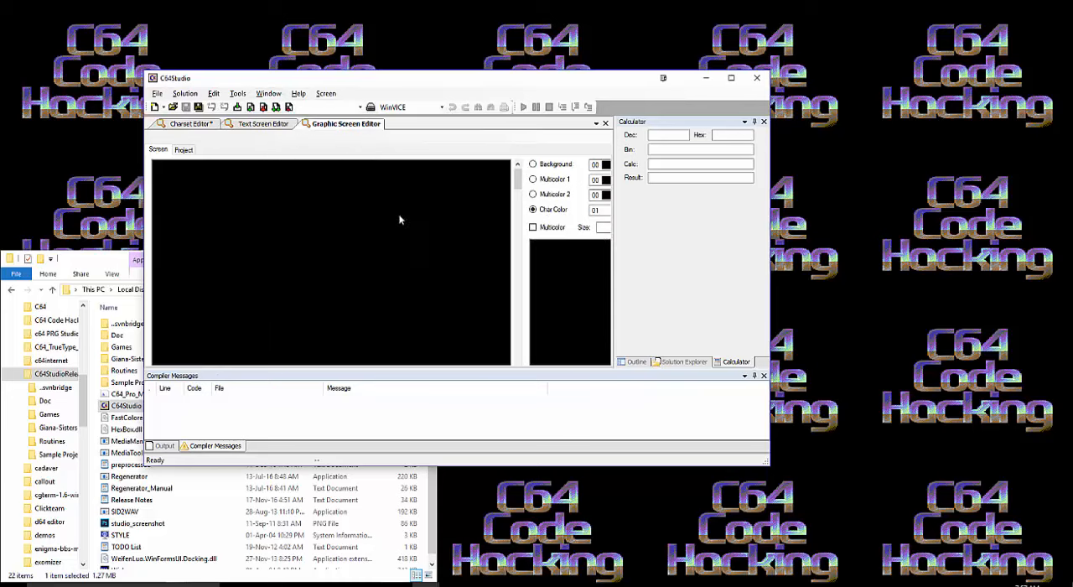
left_click(262, 124)
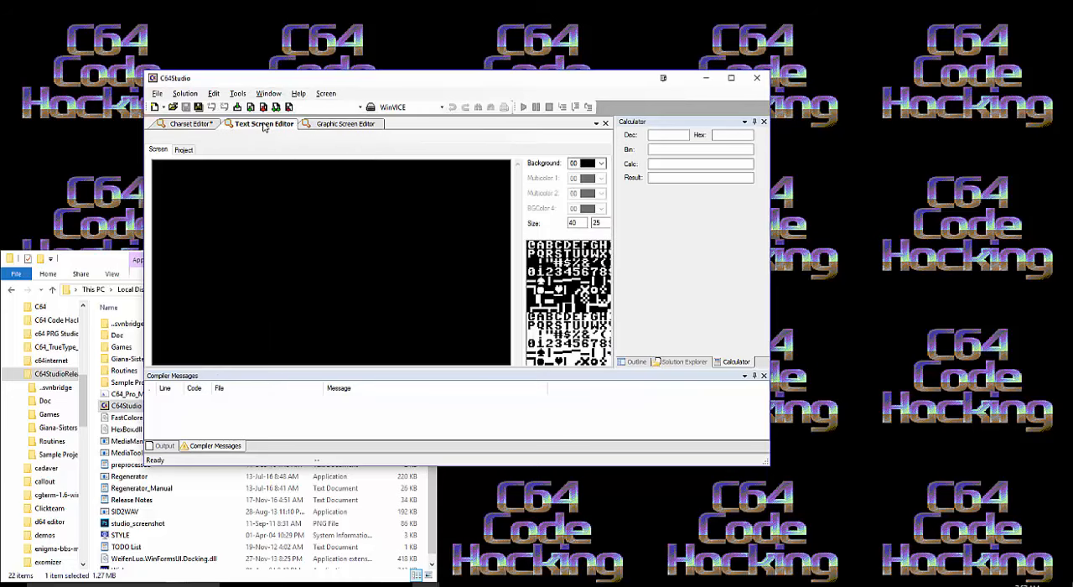
left_click(345, 125)
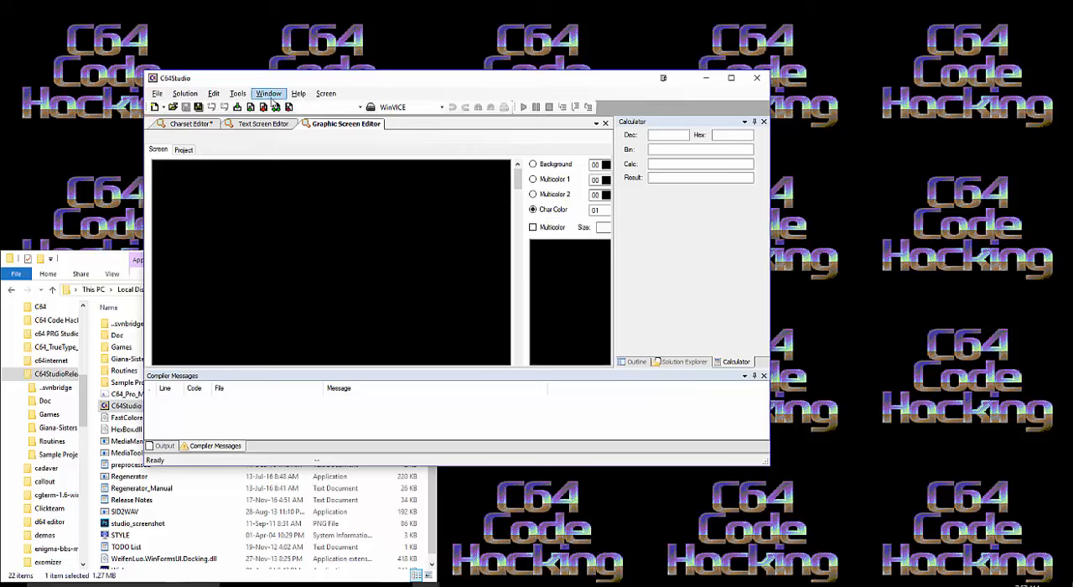
left_click(268, 92)
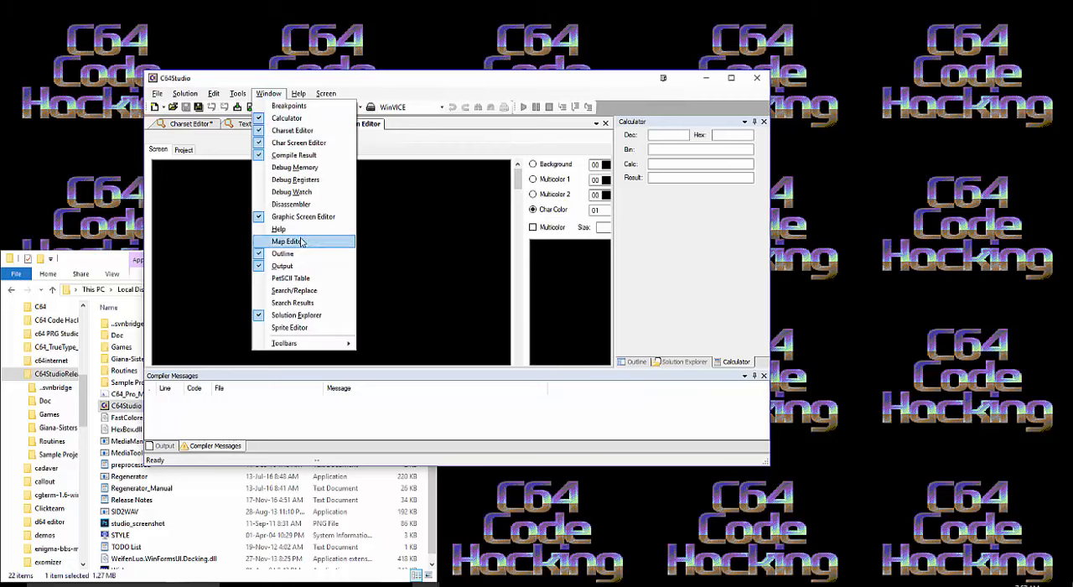
Show the Map Editor from the Window menu and look over its map details panel
left_click(285, 242)
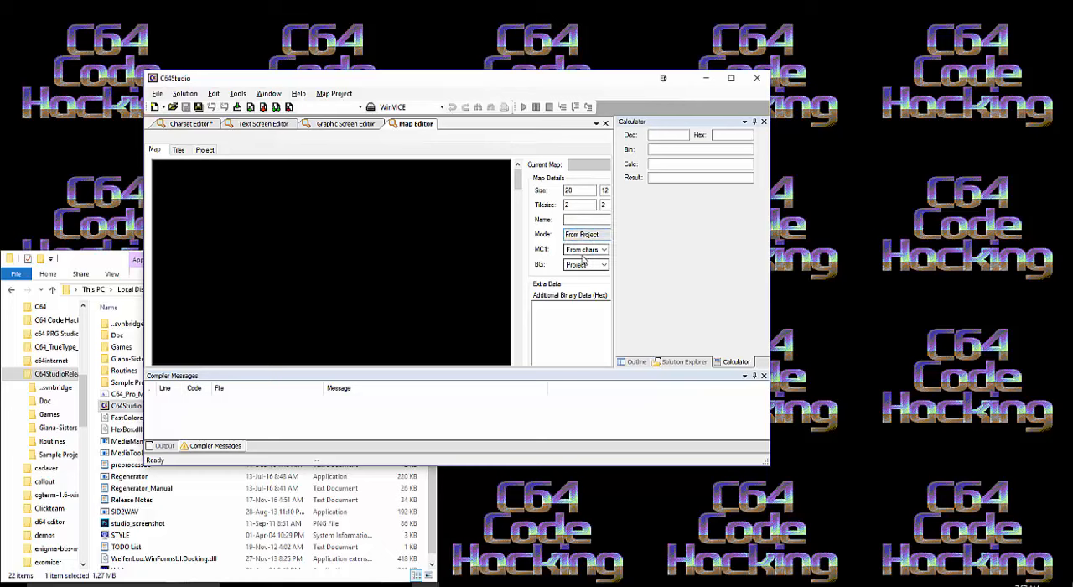
left_click(578, 189)
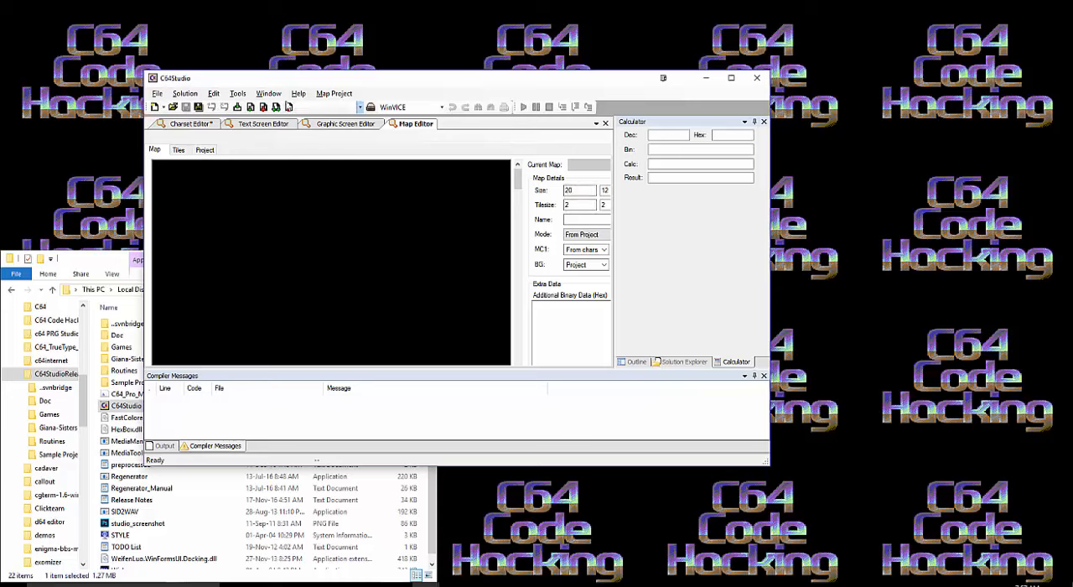
left_click(268, 92)
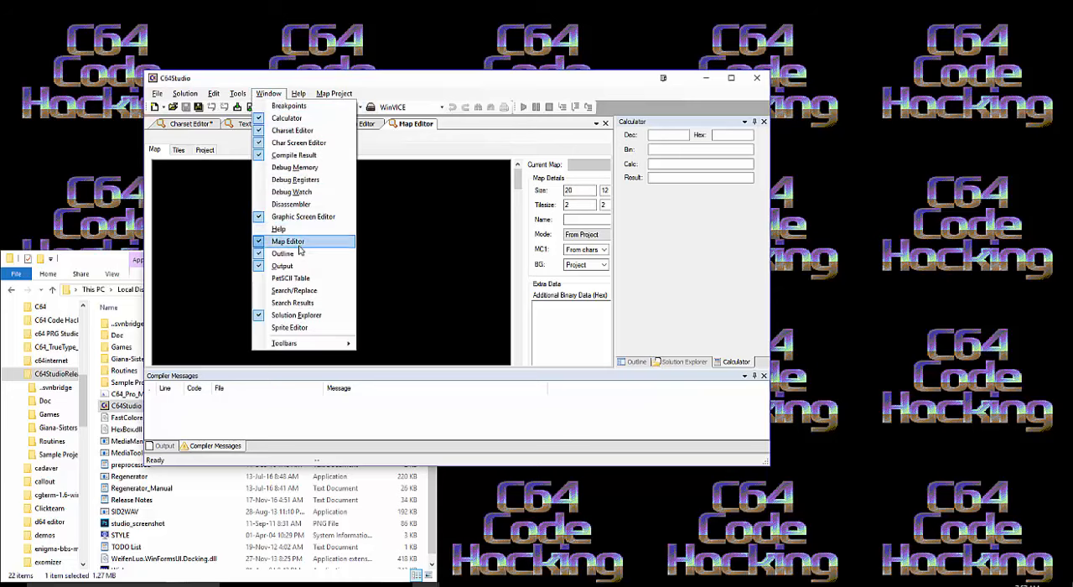
left_click(292, 278)
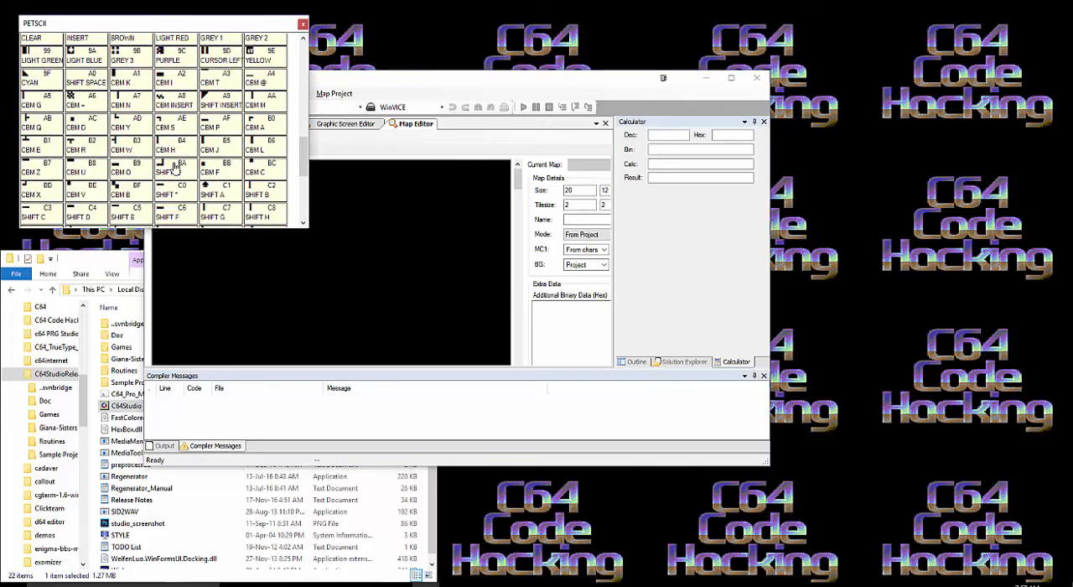
left_click(302, 24)
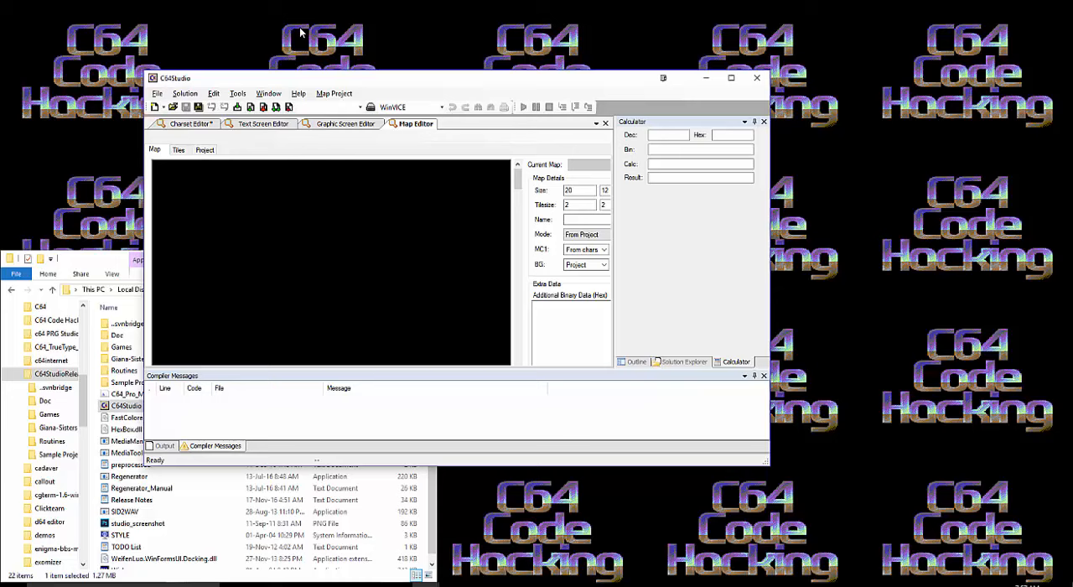
left_click(269, 92)
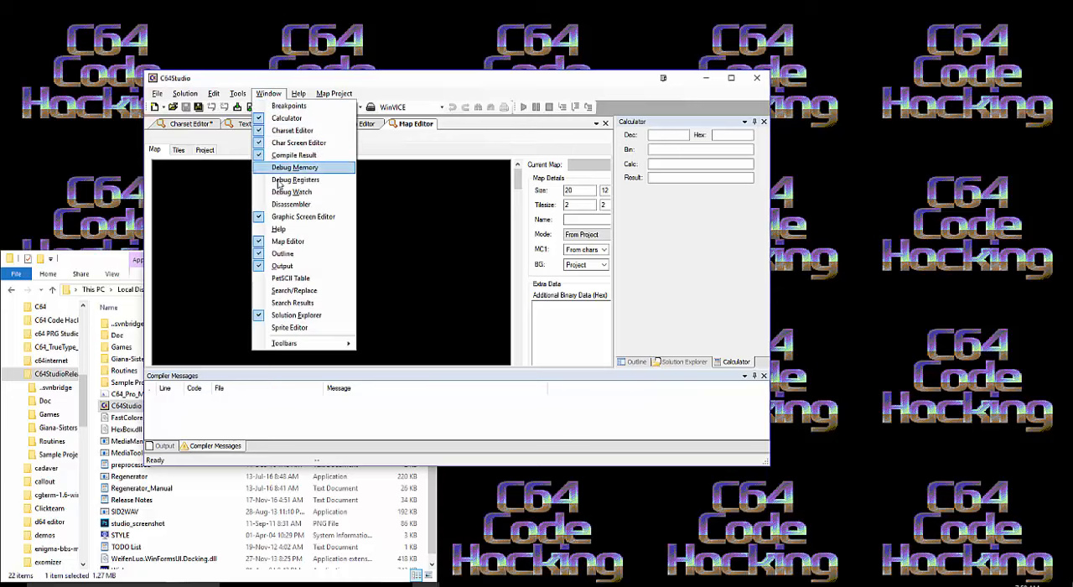
mouse_move(282, 264)
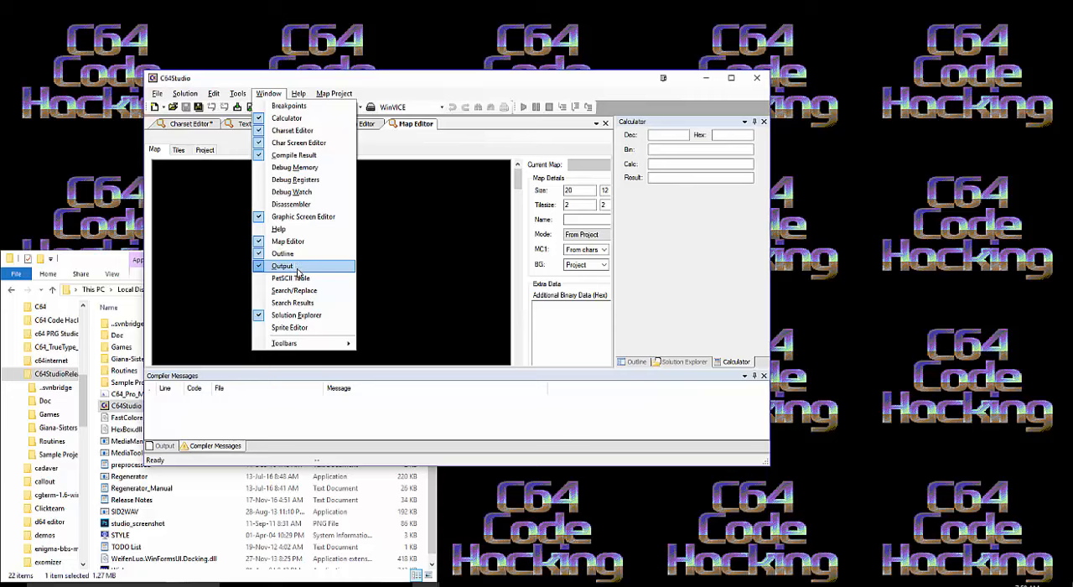
mouse_move(292, 278)
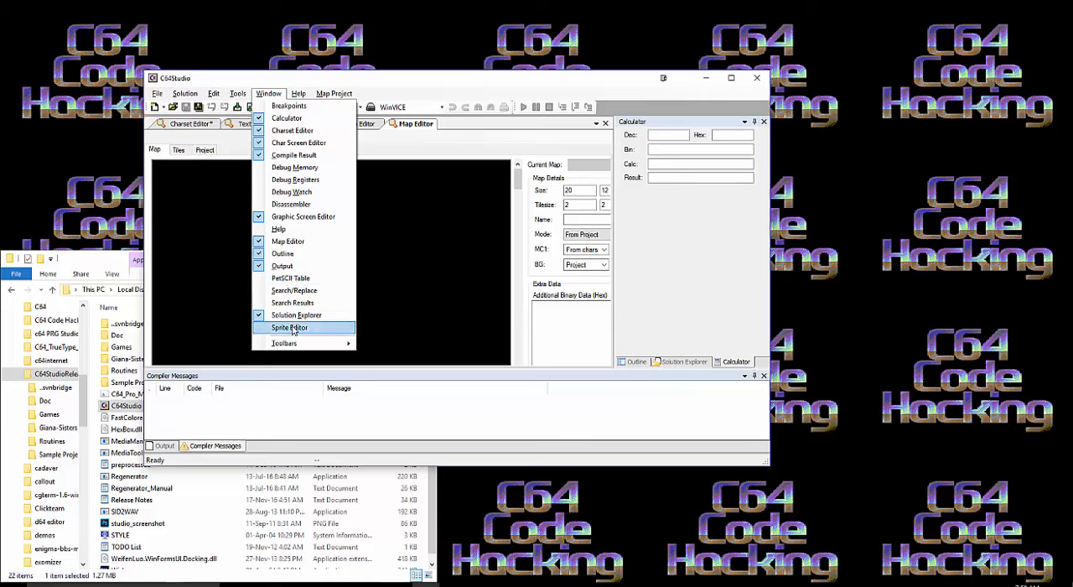
Show the Sprite Editor, visit its Project import/export view, and return to the Sprite drawing view
left_click(290, 327)
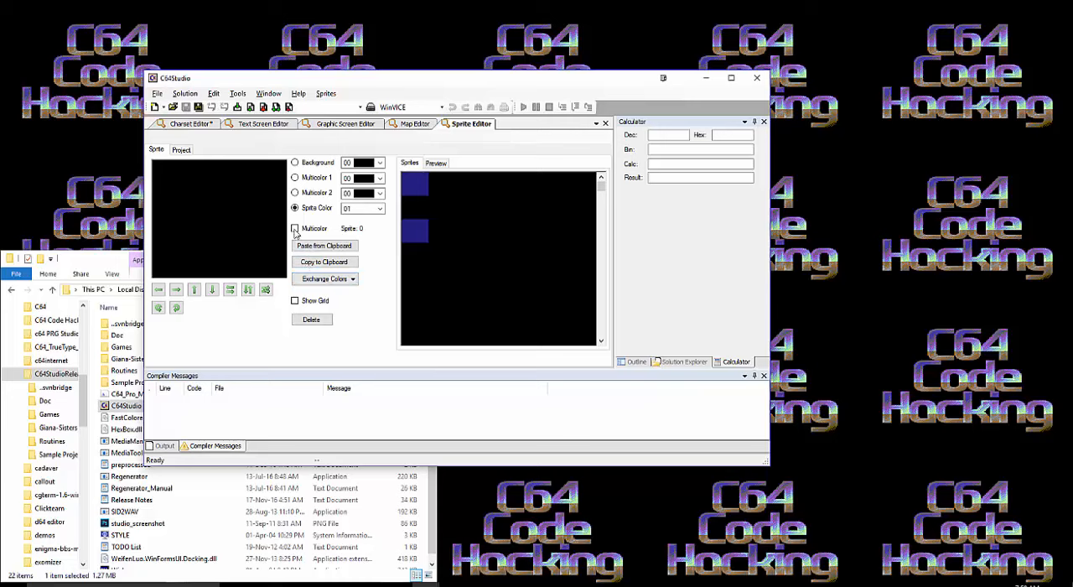
left_click(182, 149)
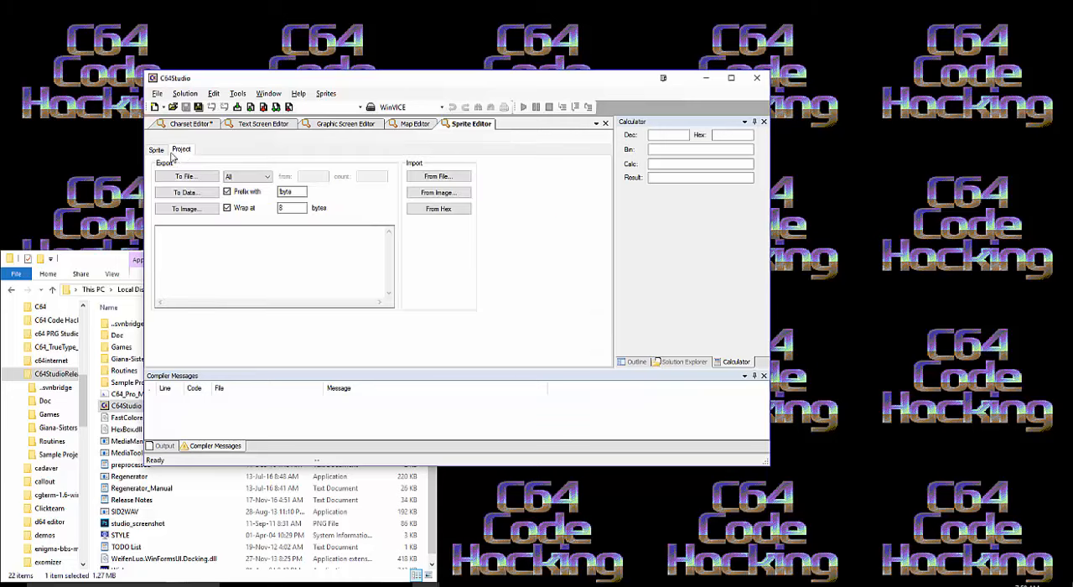
left_click(156, 149)
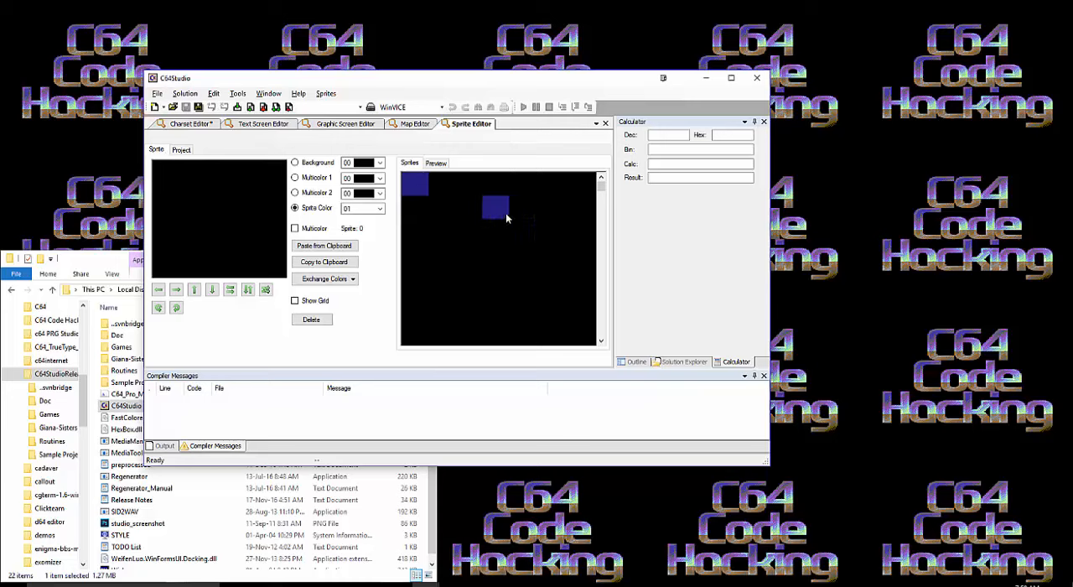
left_click(439, 208)
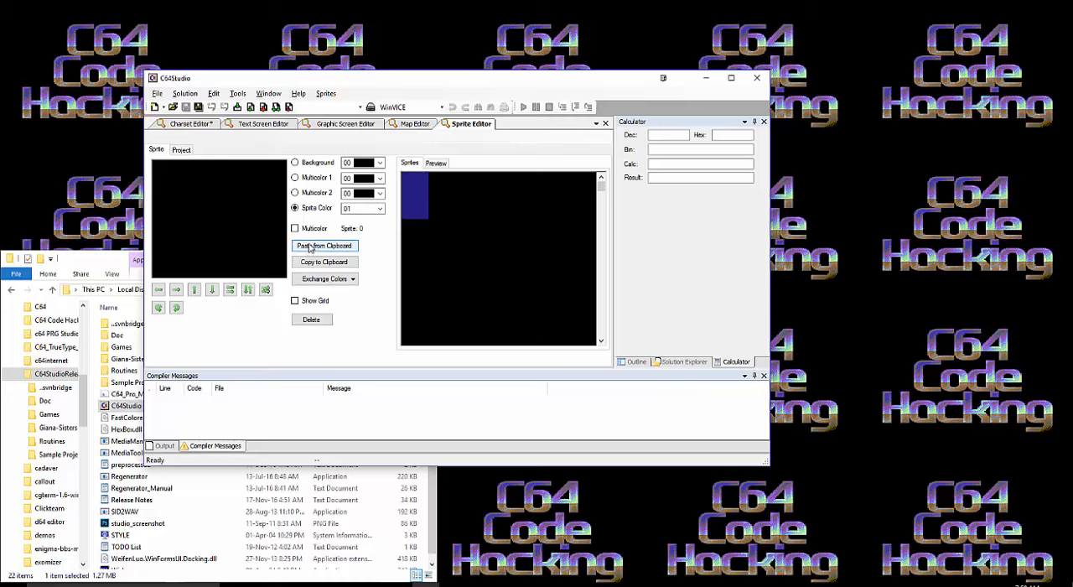
mouse_move(258, 141)
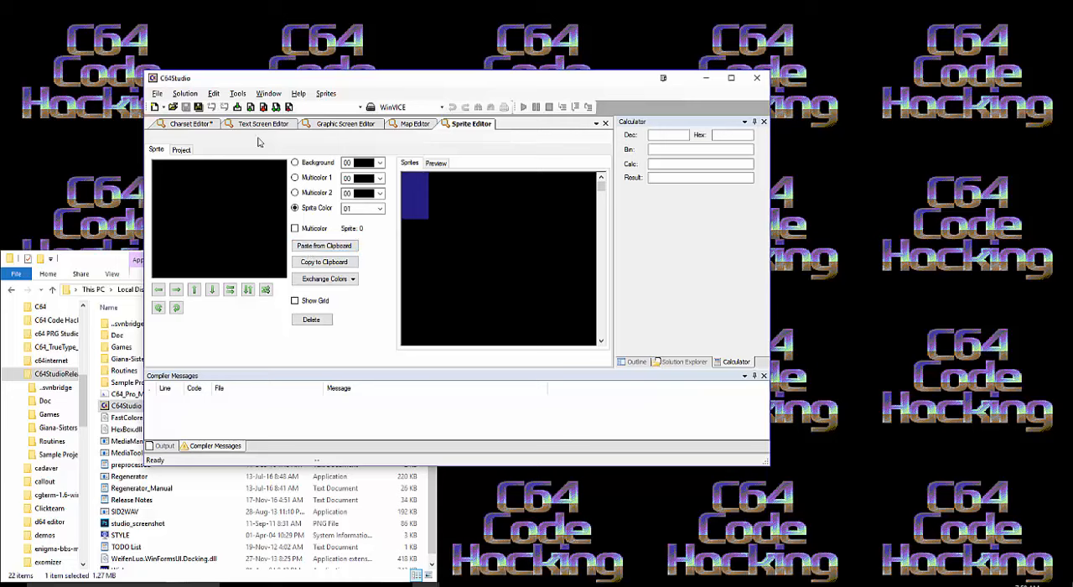
left_click(157, 93)
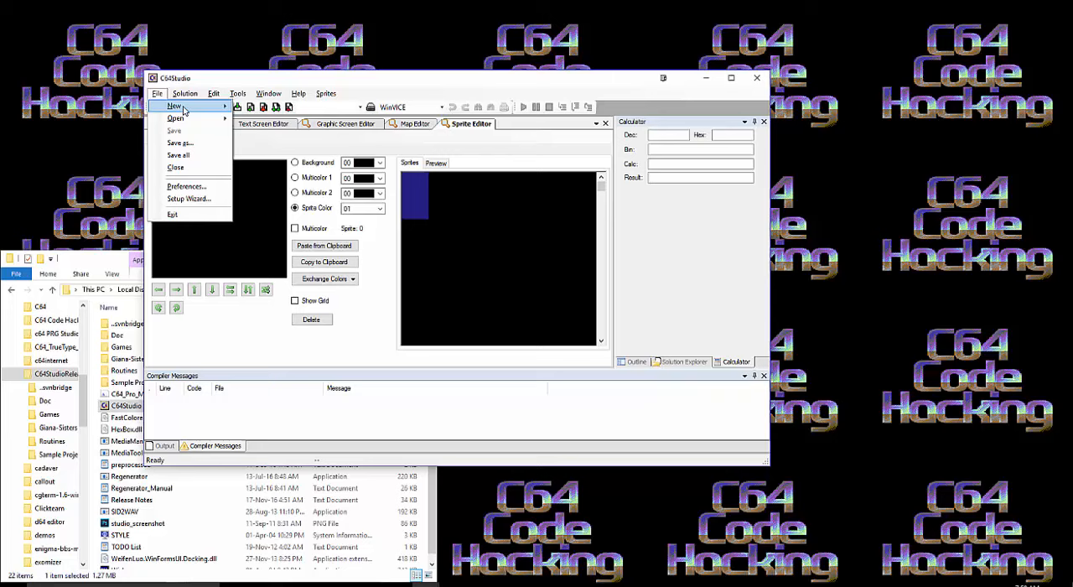
Load the existing .asm assembly source file into the code editor
left_click(174, 118)
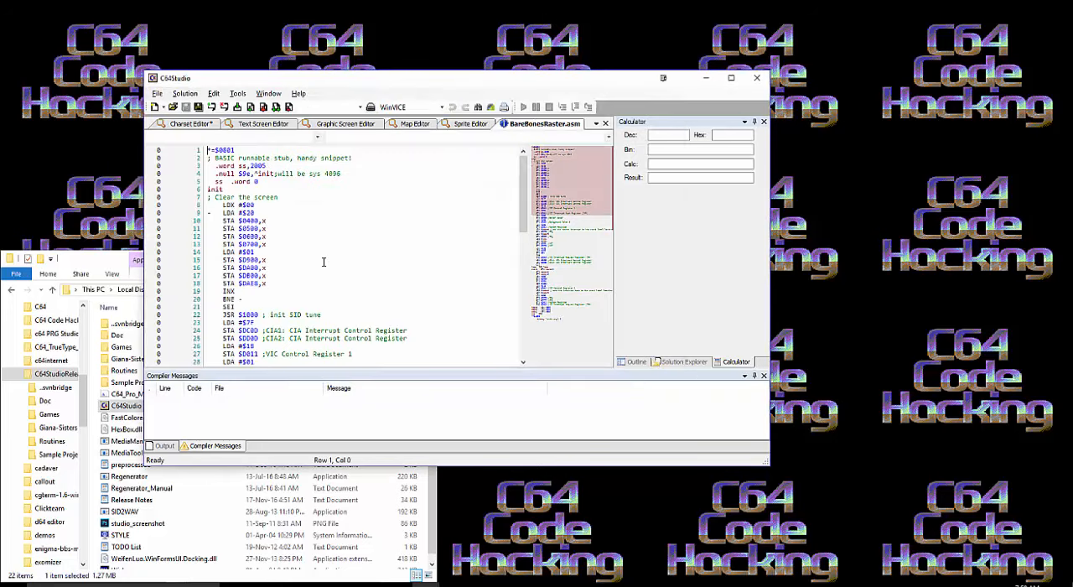
mouse_move(436, 245)
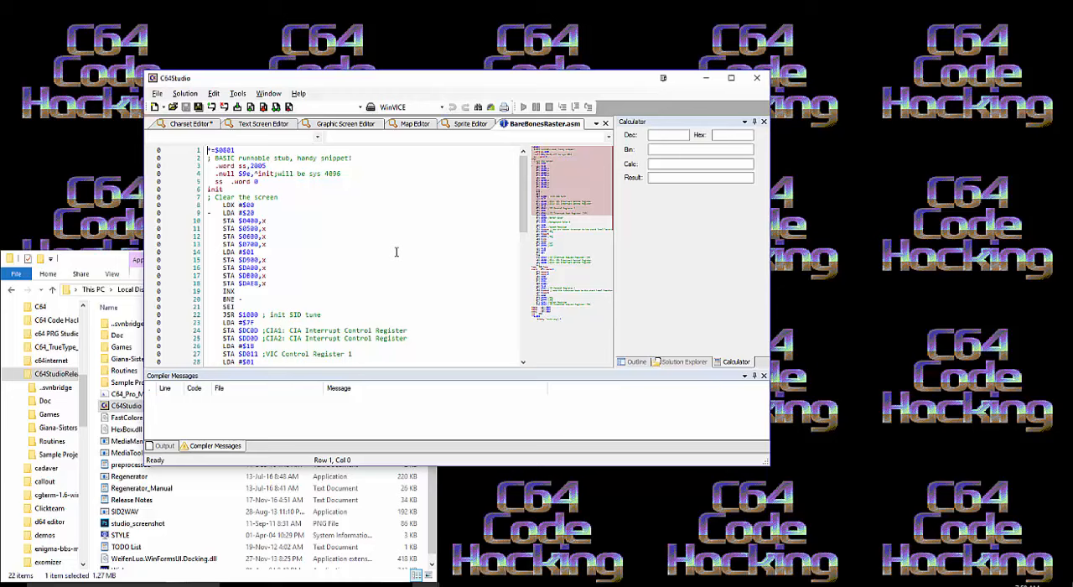
mouse_move(399, 255)
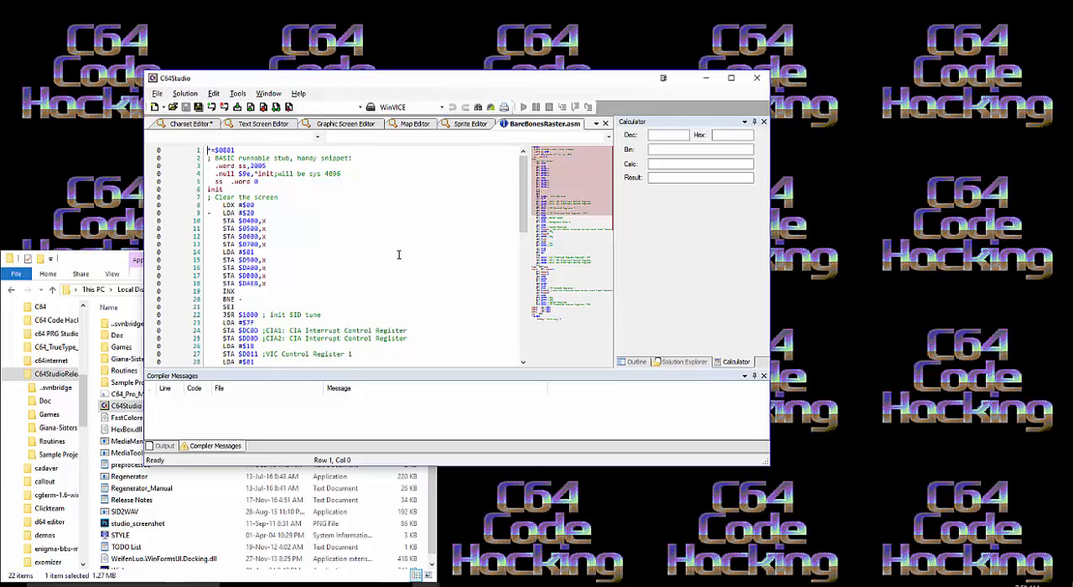
Build the open assembly source so Compiler Messages lists its four syntax errors
left_click(238, 107)
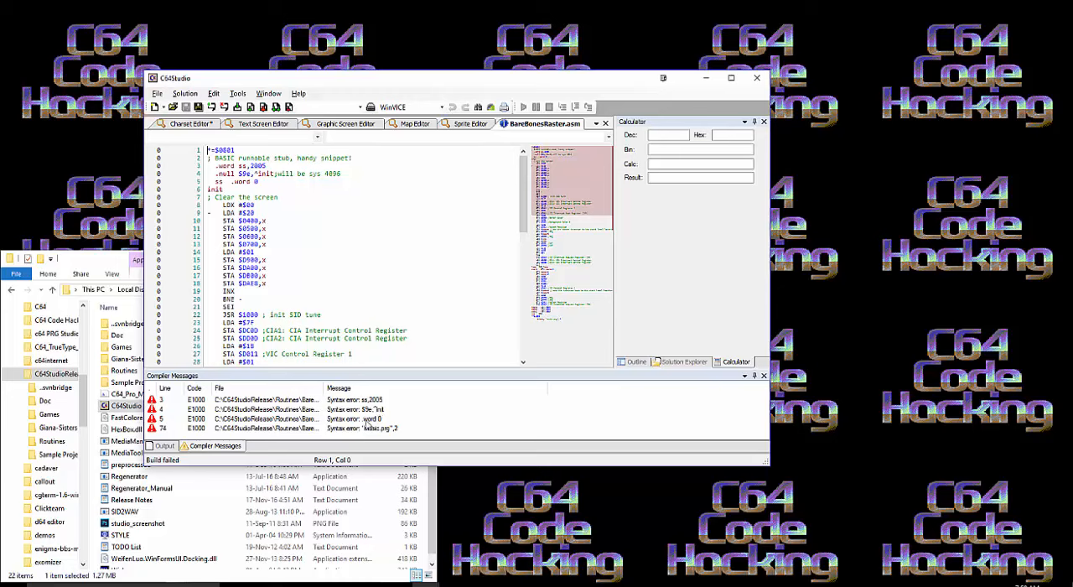
mouse_move(367, 426)
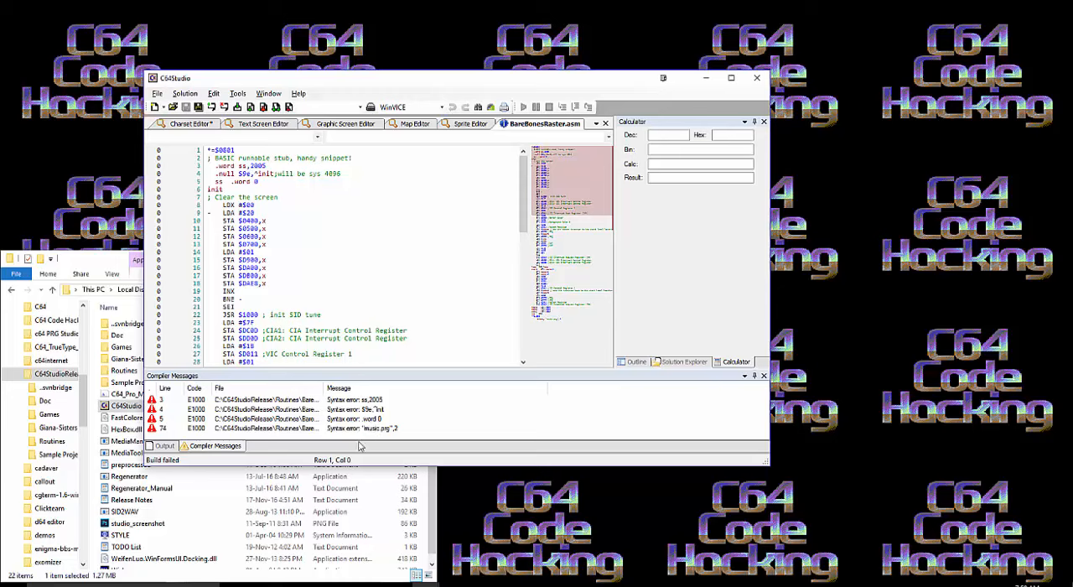
mouse_move(322, 221)
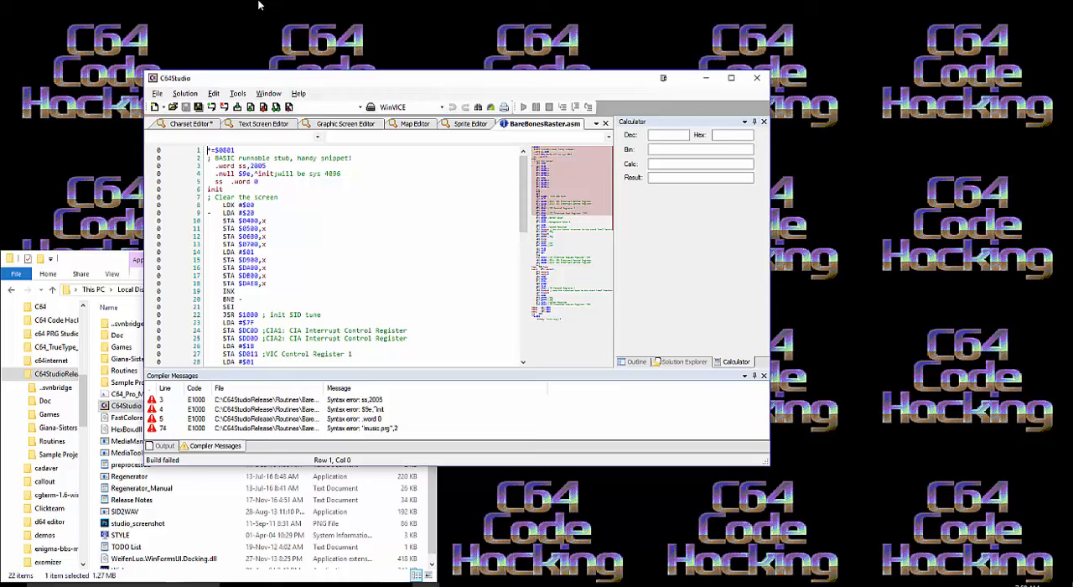
mouse_move(293, 28)
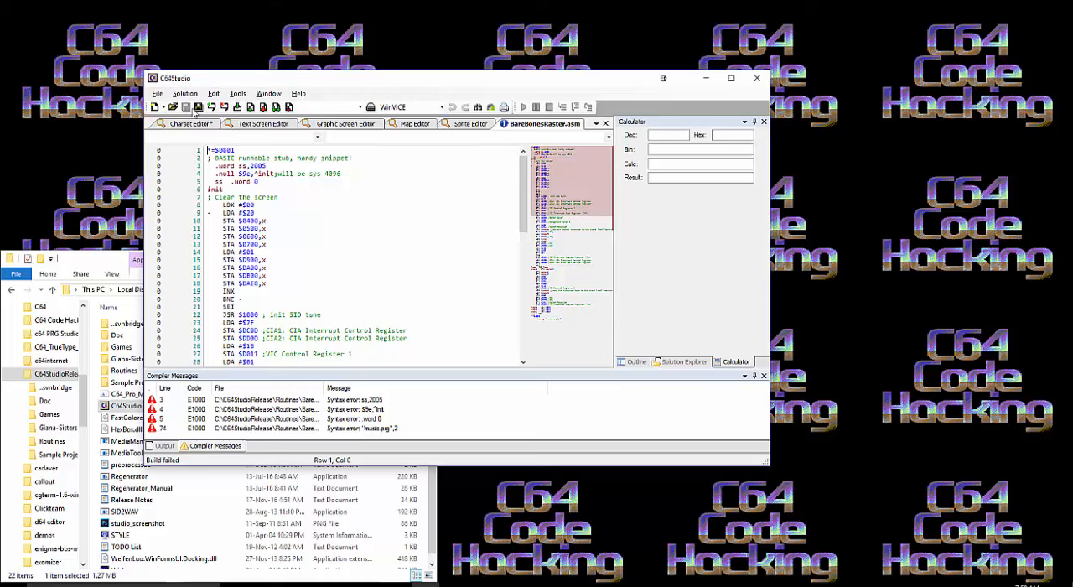
mouse_move(402, 156)
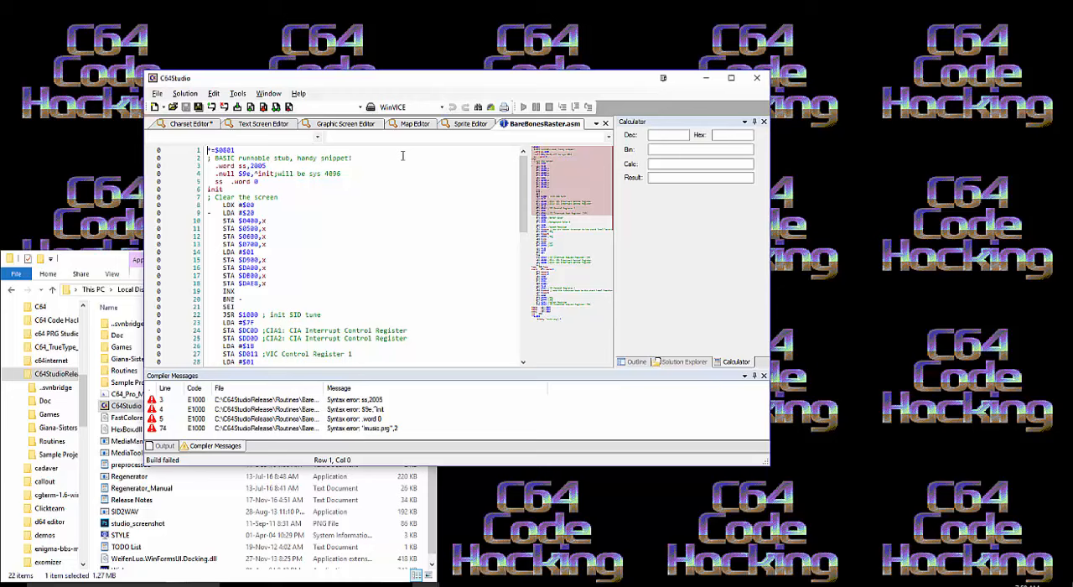
left_click(156, 92)
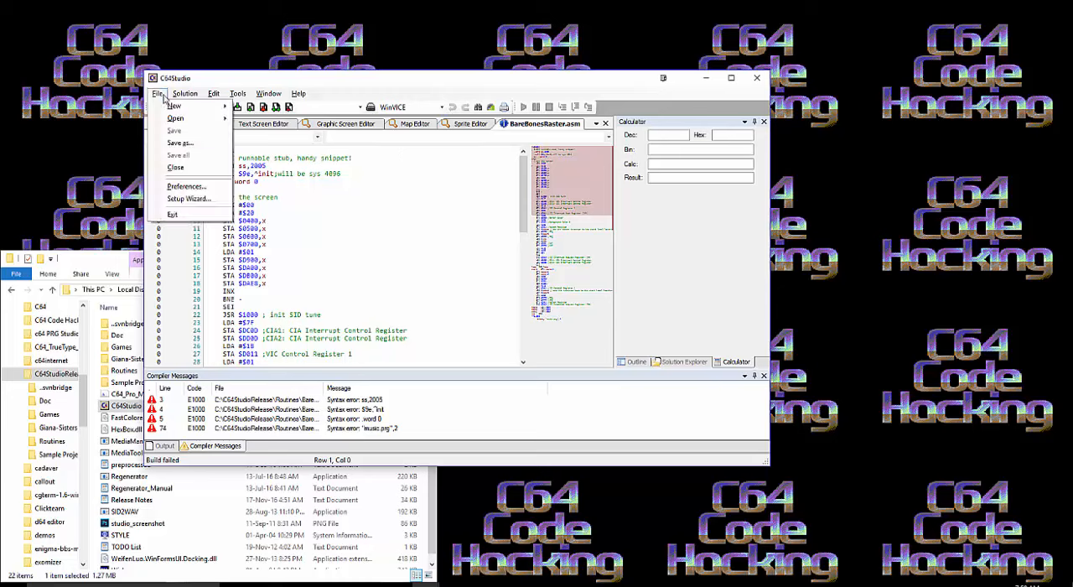
mouse_move(154, 103)
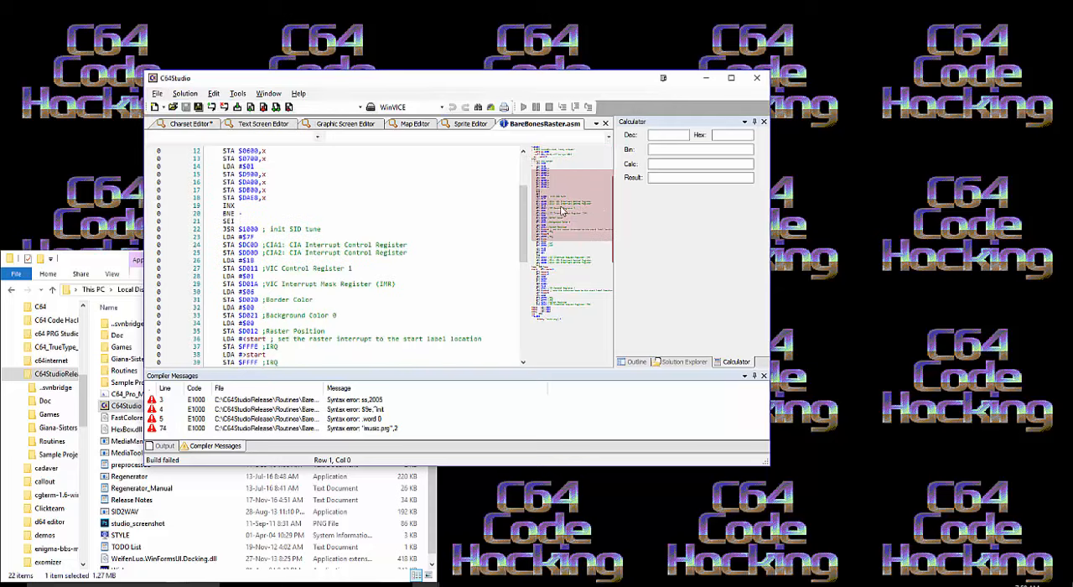
scroll("down", 3)
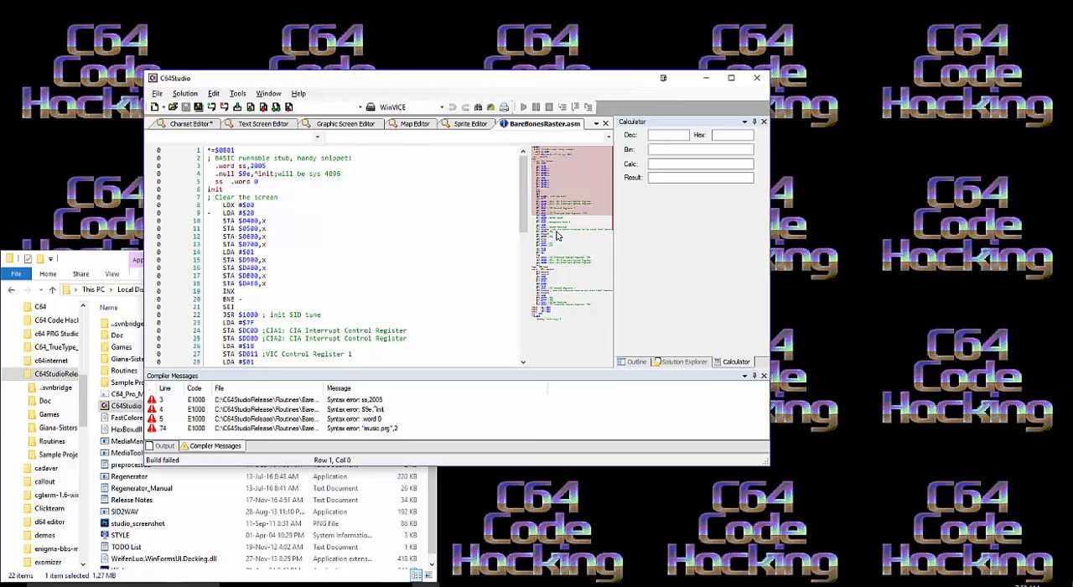
scroll("down", 3)
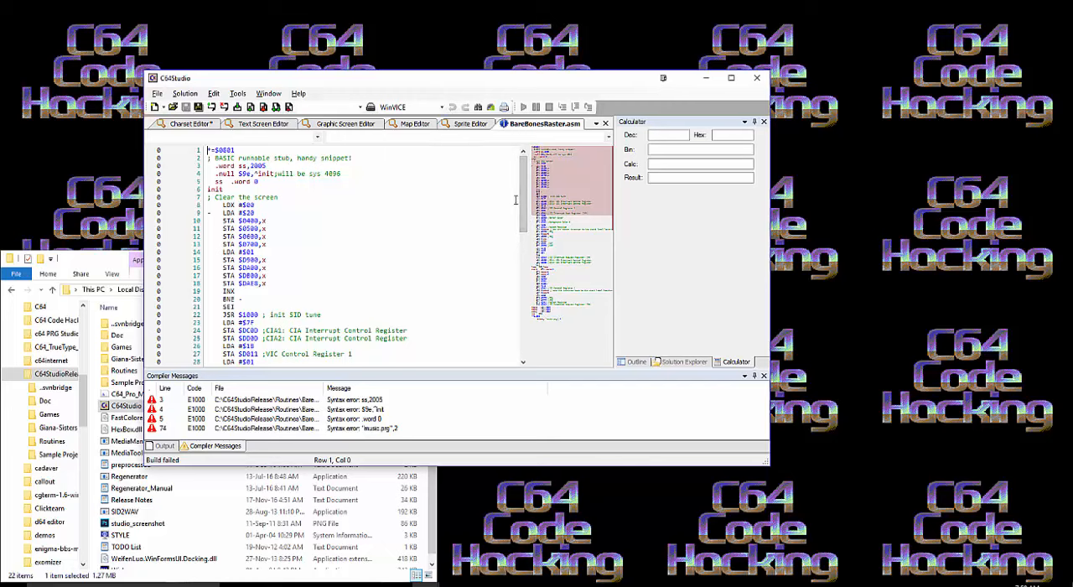
mouse_move(513, 205)
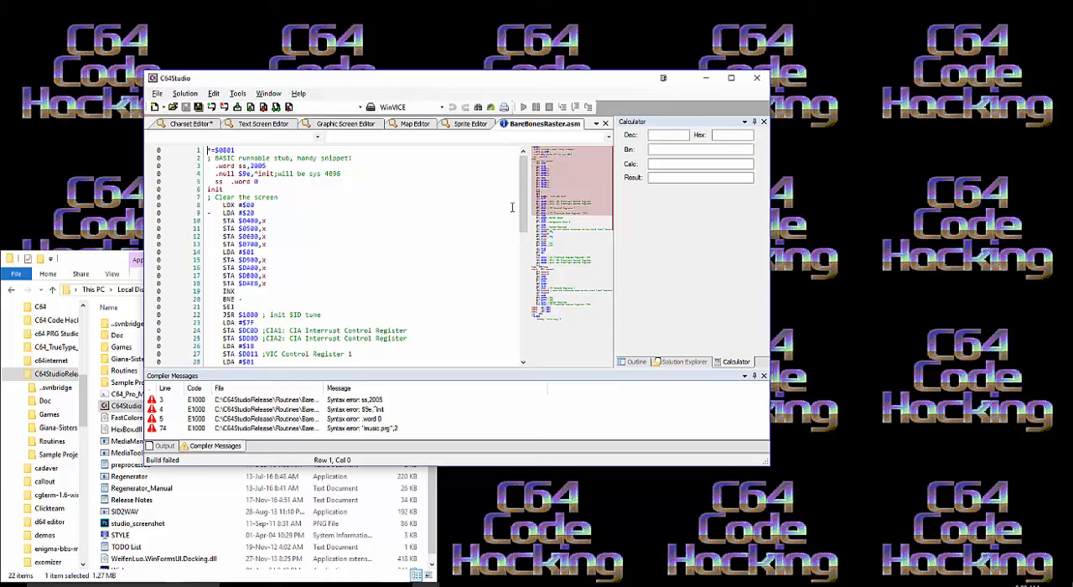
mouse_move(508, 205)
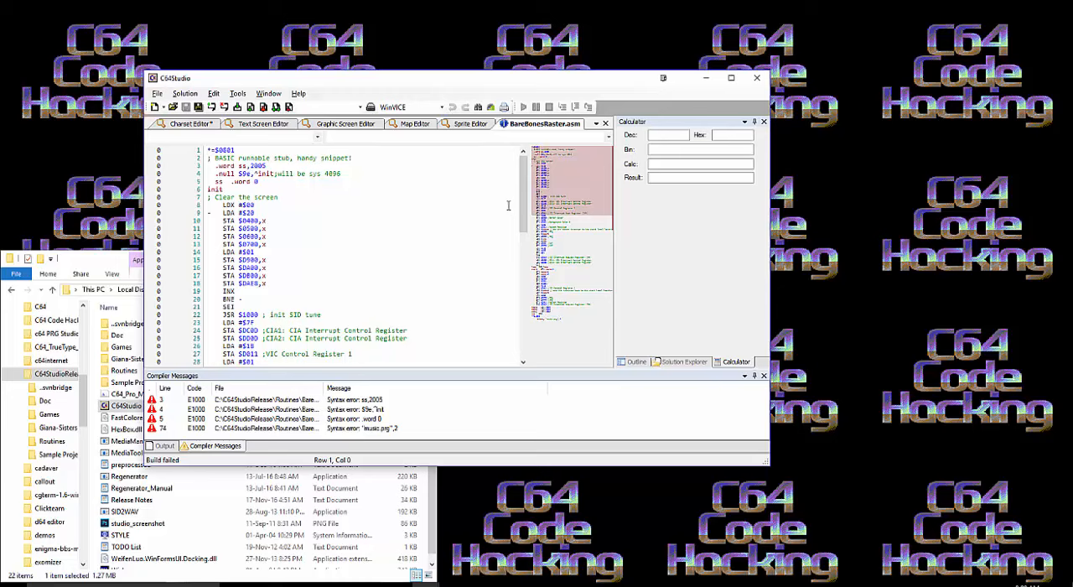
mouse_move(463, 235)
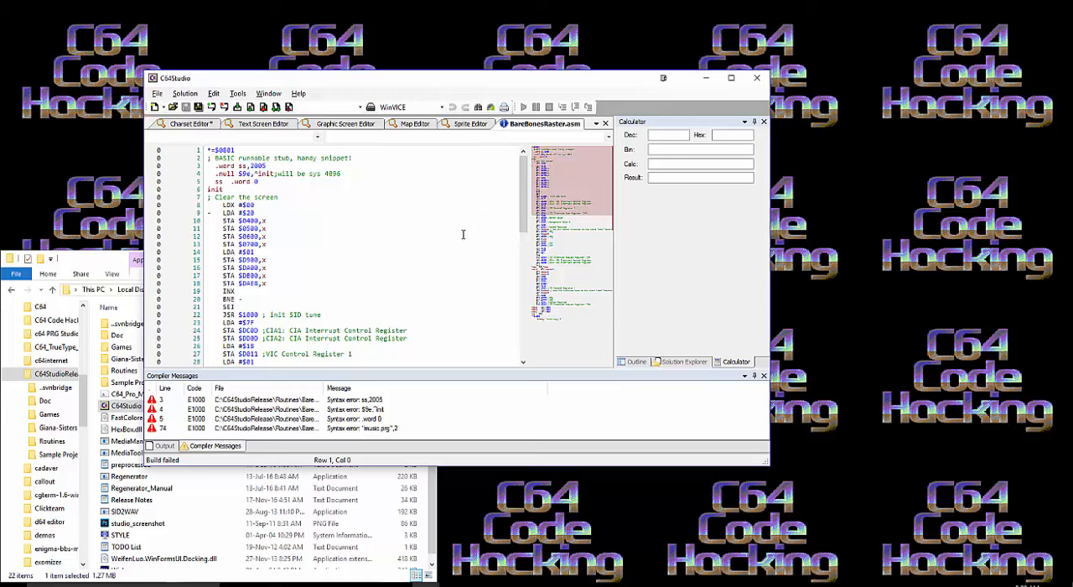
mouse_move(396, 211)
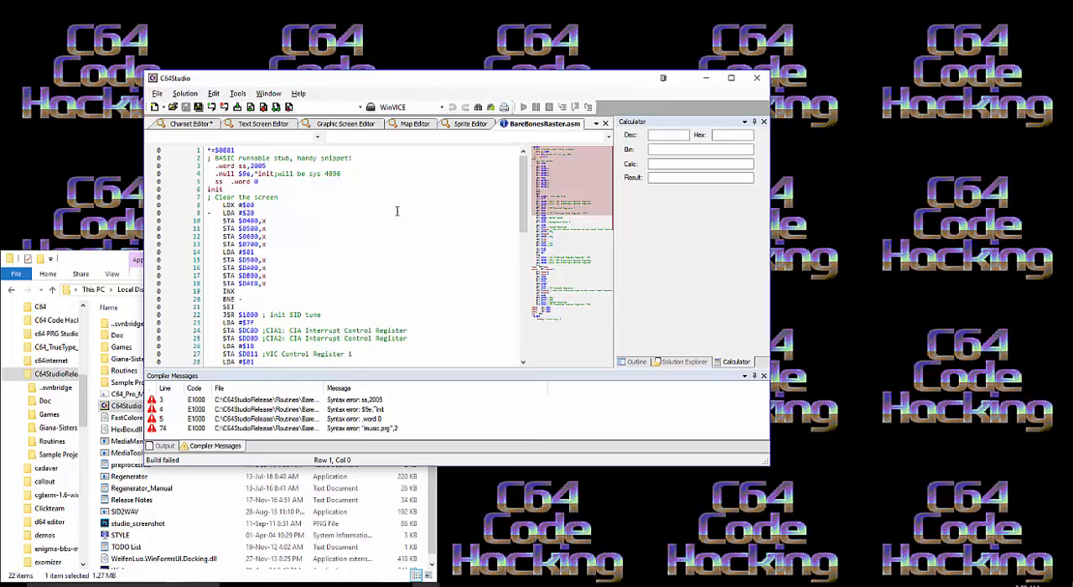
mouse_move(389, 231)
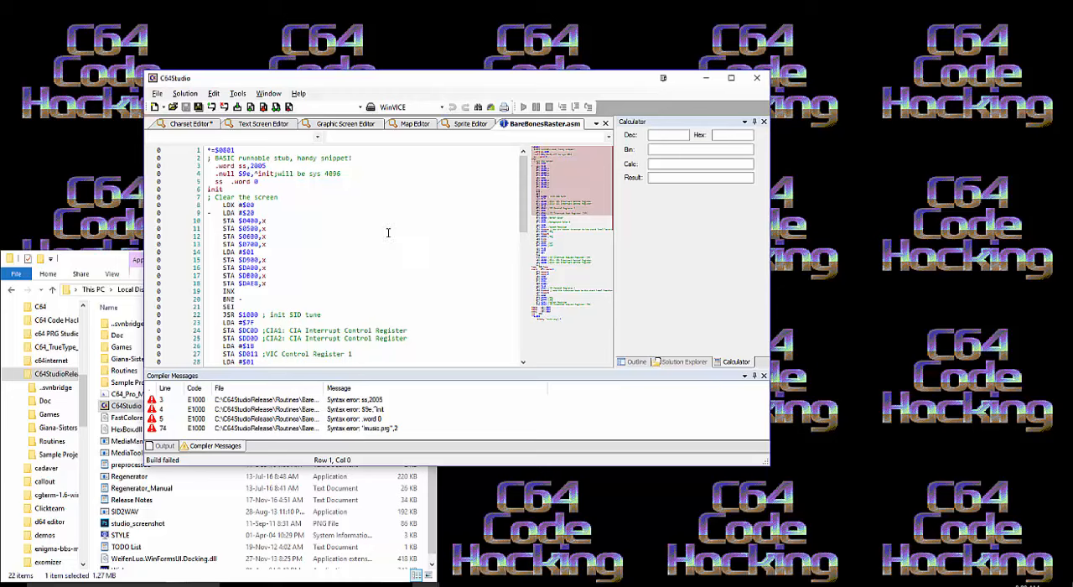
mouse_move(399, 300)
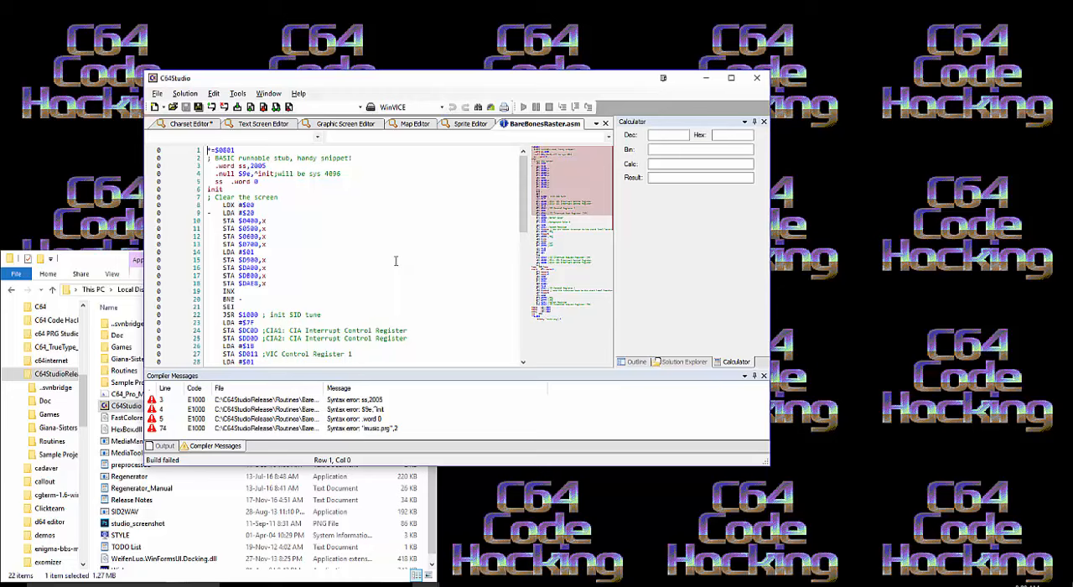
mouse_move(389, 252)
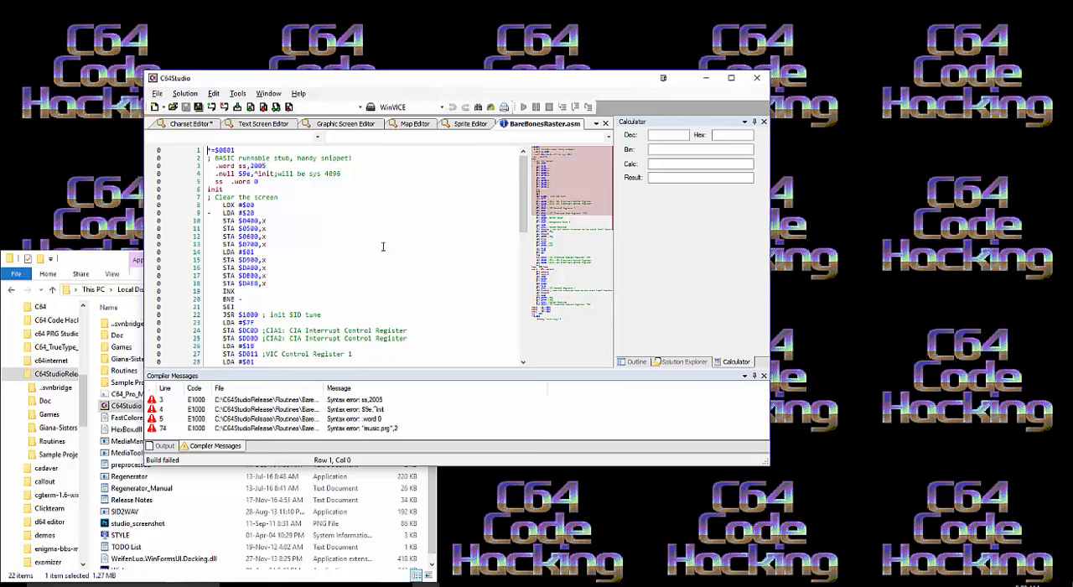
mouse_move(386, 272)
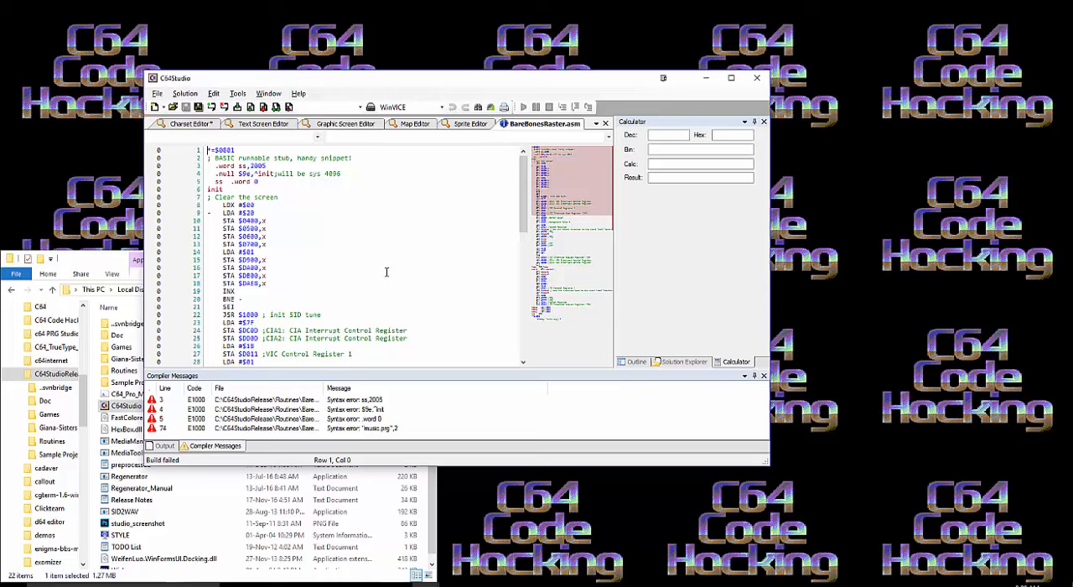
mouse_move(380, 242)
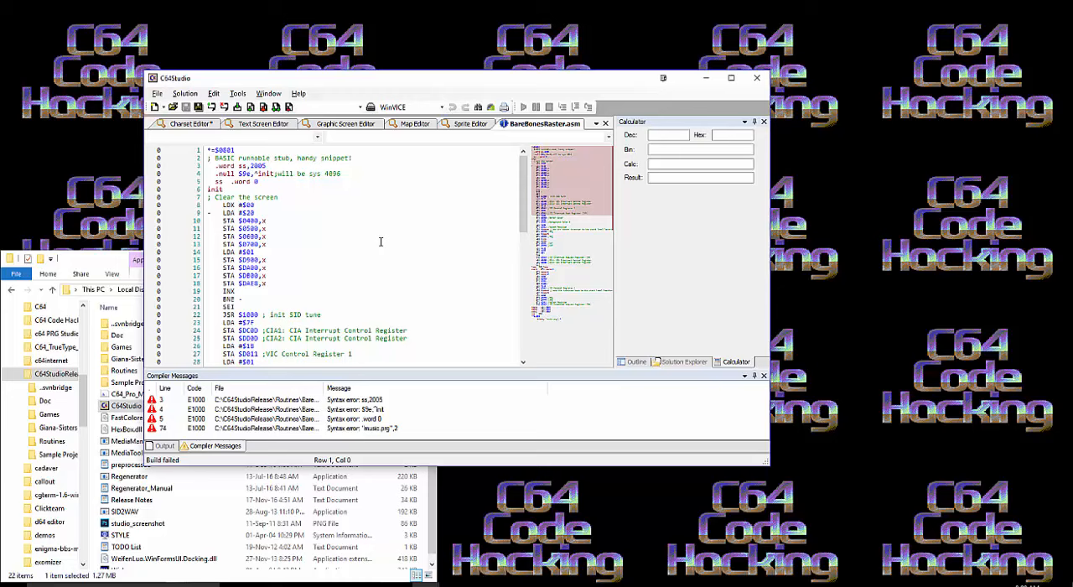
mouse_move(379, 253)
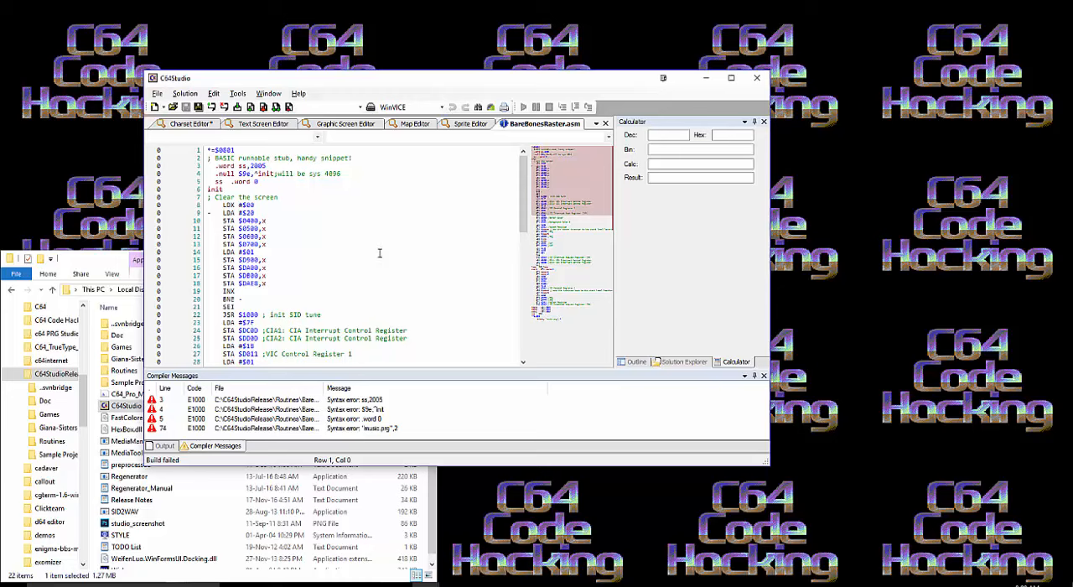
mouse_move(452, 325)
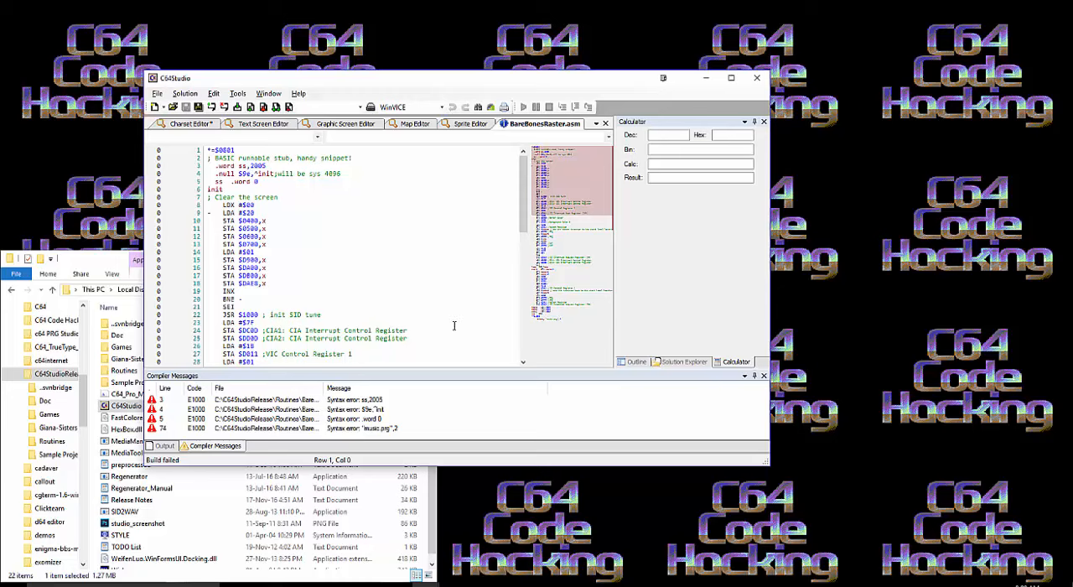